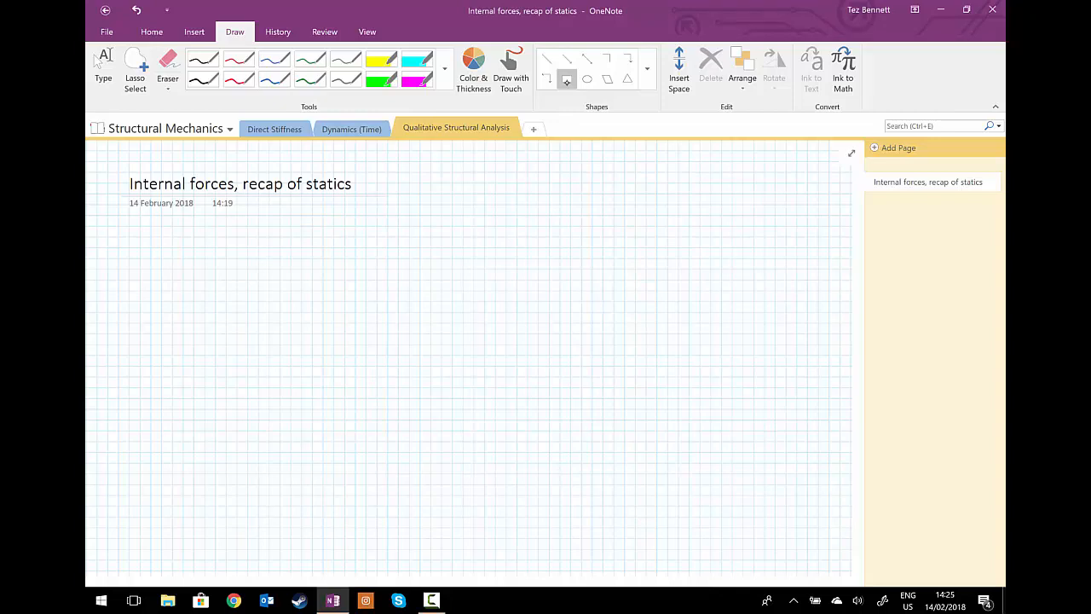
Sketch the blue beam with pin and roller supports, then a red midspan load arrow labelled P.
{"action": "left_click", "coordinate": [566, 78]}
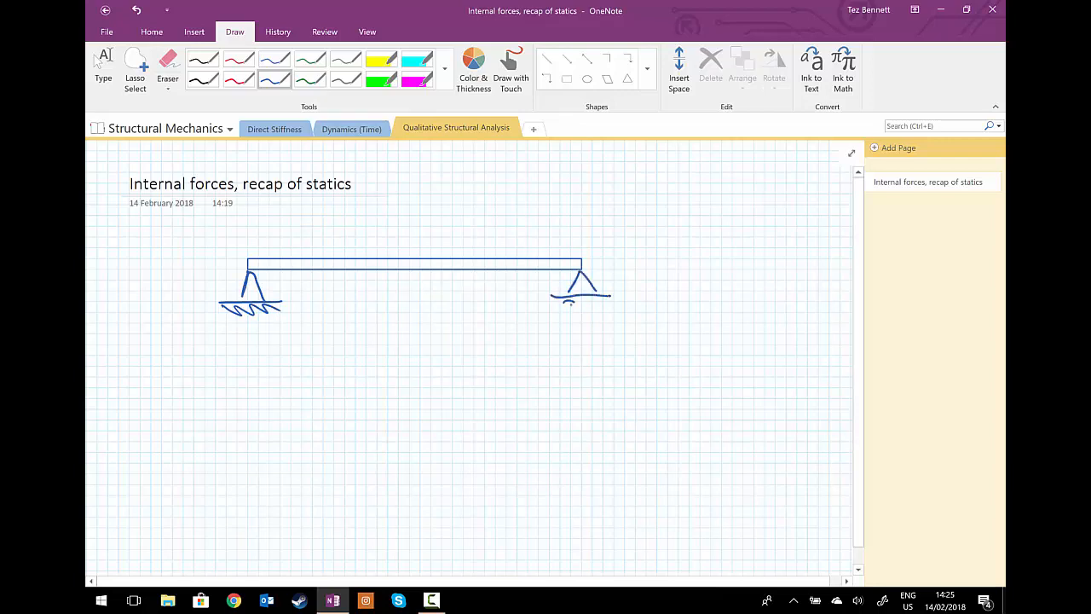
{"action": "left_click_drag", "start_coordinate": [565, 303], "coordinate": [596, 304]}
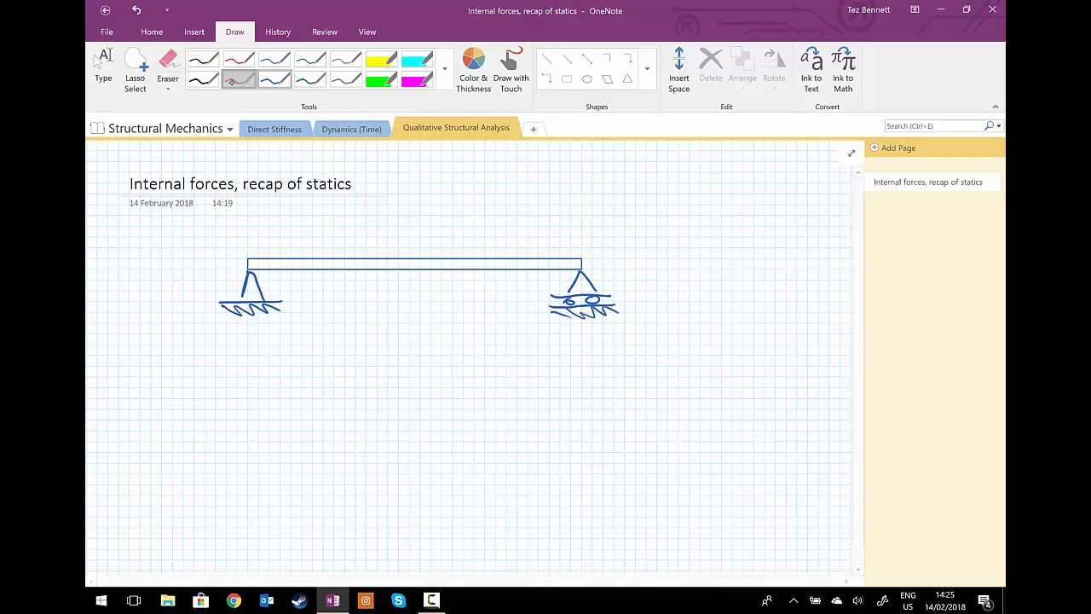
{"action": "left_click", "coordinate": [238, 80]}
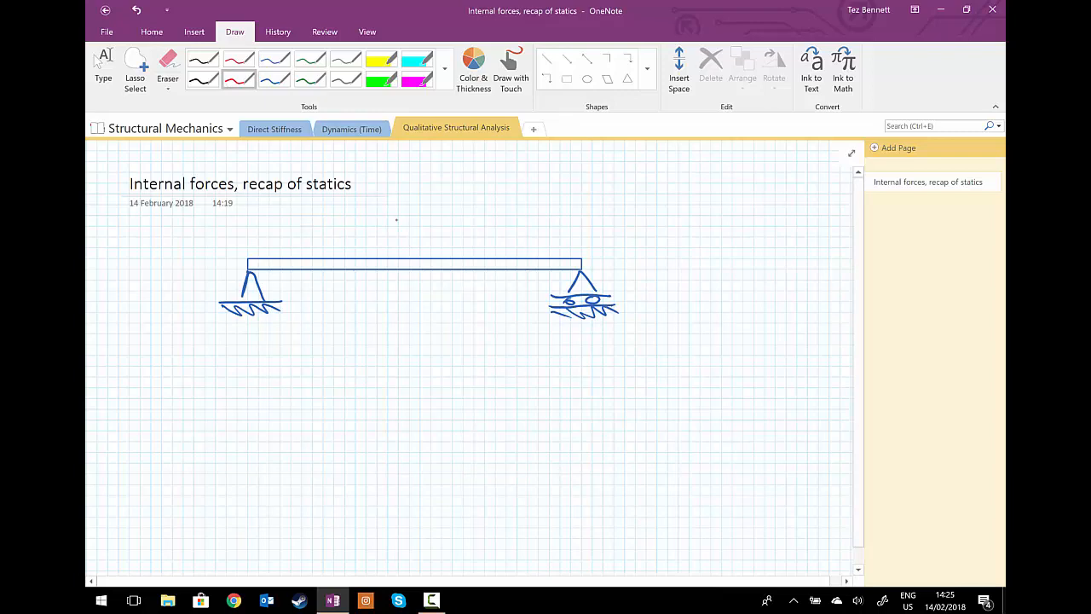
{"action": "left_click_drag", "start_coordinate": [399, 204], "coordinate": [399, 255]}
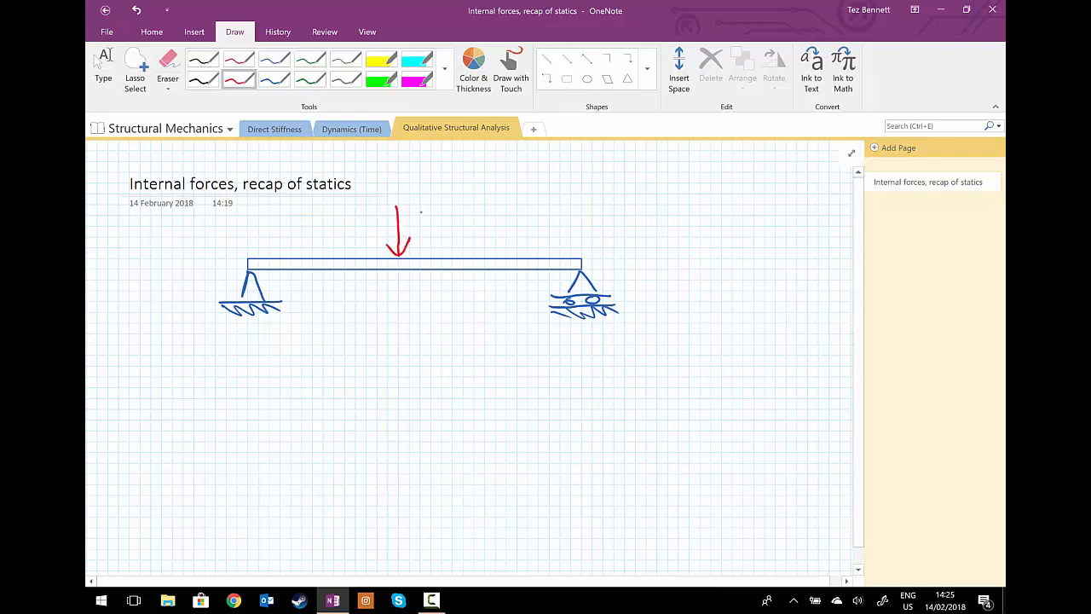
{"action": "left_click_drag", "start_coordinate": [418, 218], "coordinate": [427, 196]}
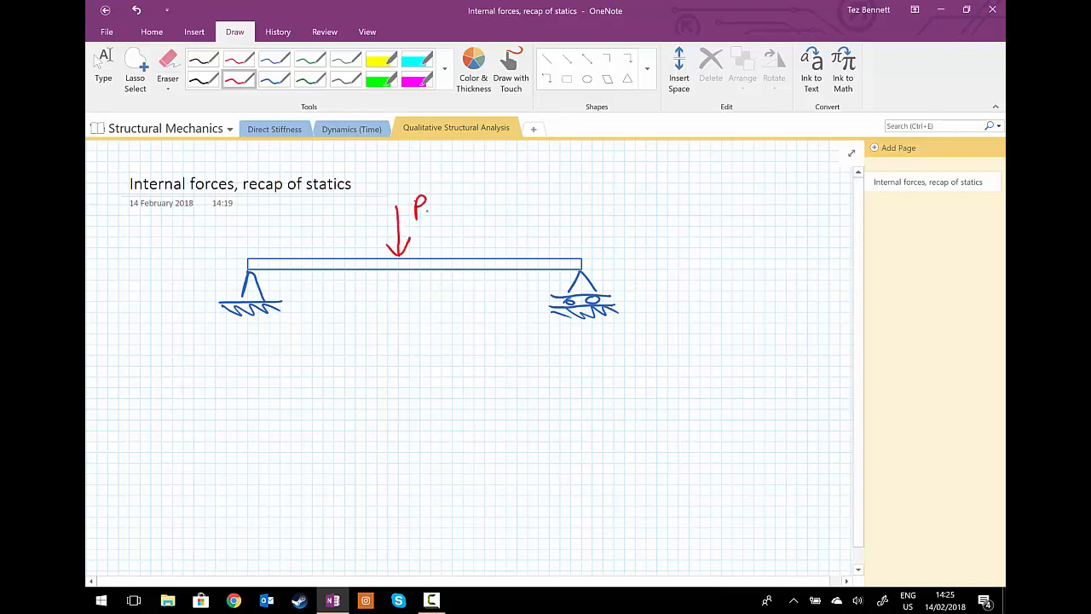
{"action": "left_click", "coordinate": [310, 80]}
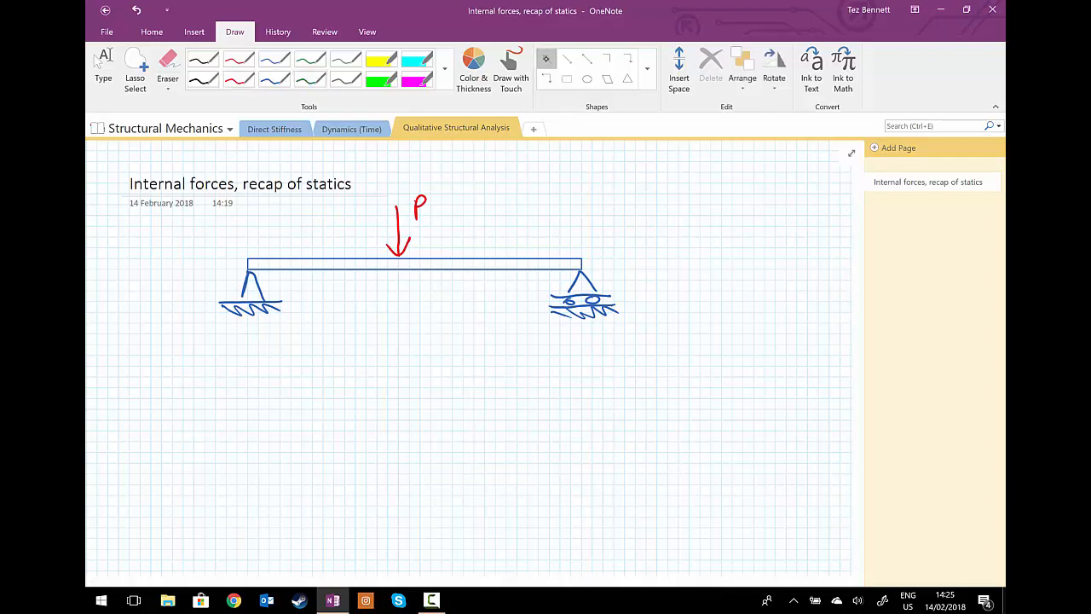
Draw a green dimension line under the beam with ticks, labelling each half L/2.
{"action": "left_click_drag", "start_coordinate": [225, 345], "coordinate": [583, 356]}
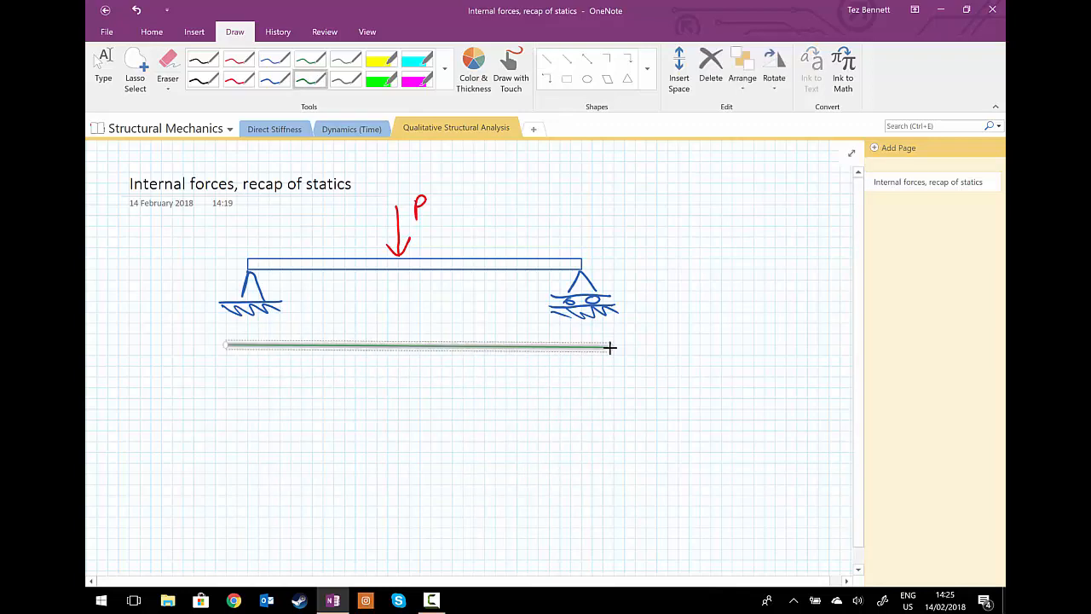
{"action": "left_click_drag", "start_coordinate": [225, 345], "coordinate": [610, 346]}
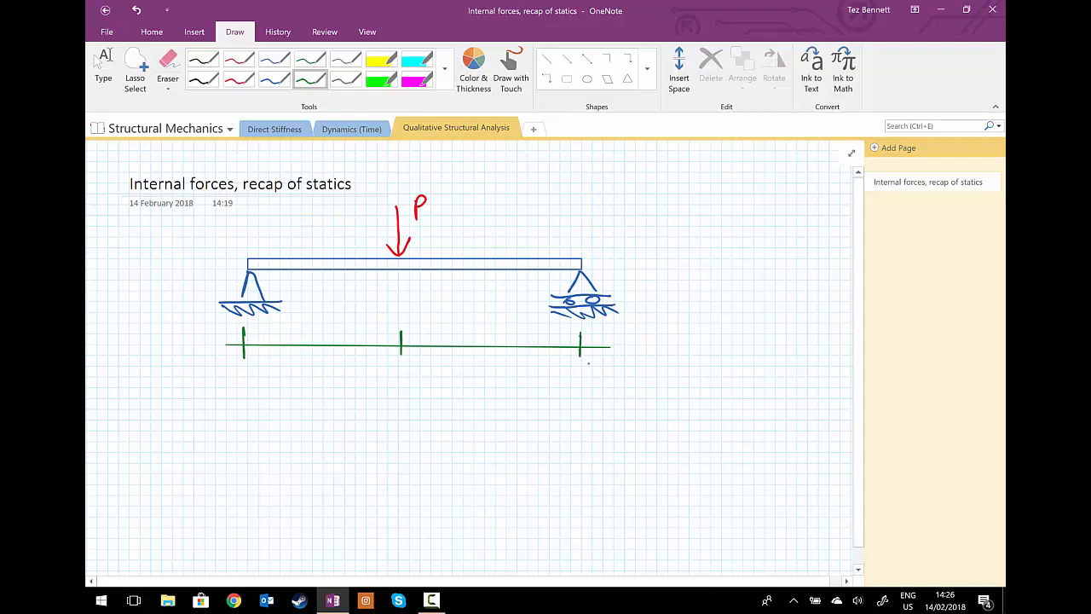
{"action": "left_click_drag", "start_coordinate": [310, 361], "coordinate": [358, 389]}
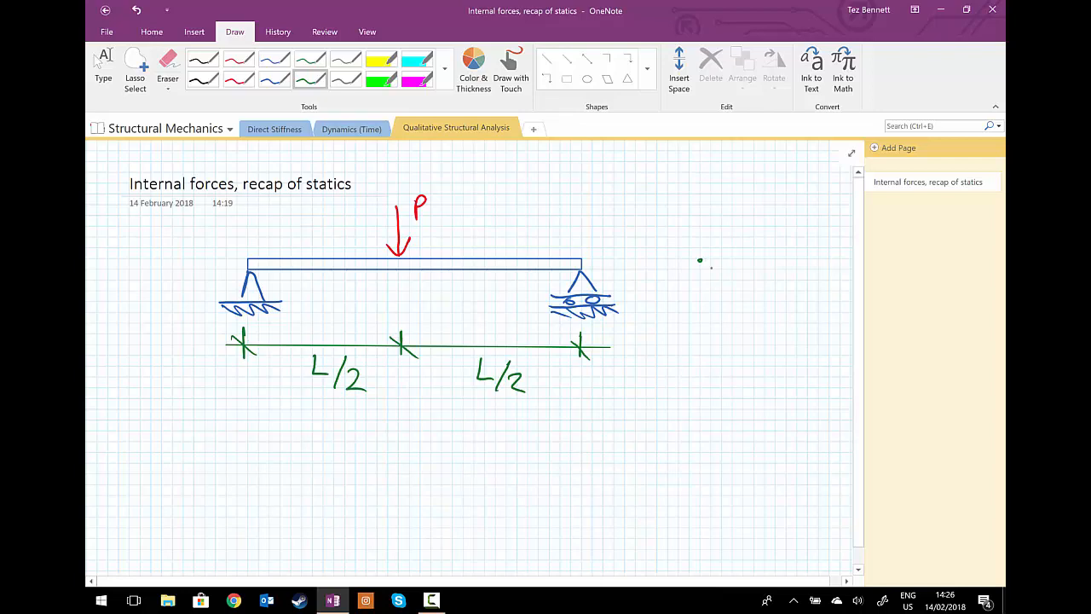
Handwrite the green bullet list: Reactions, deflected shape, BM eqns beside the sketch.
{"action": "left_click_drag", "start_coordinate": [712, 264], "coordinate": [758, 259]}
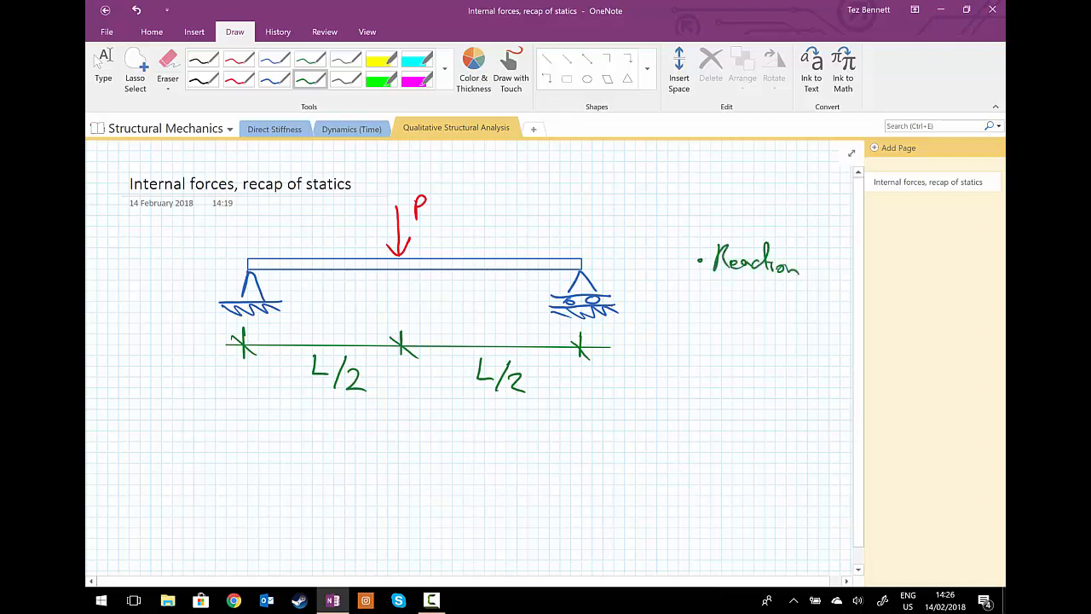
{"action": "type", "text": "s."}
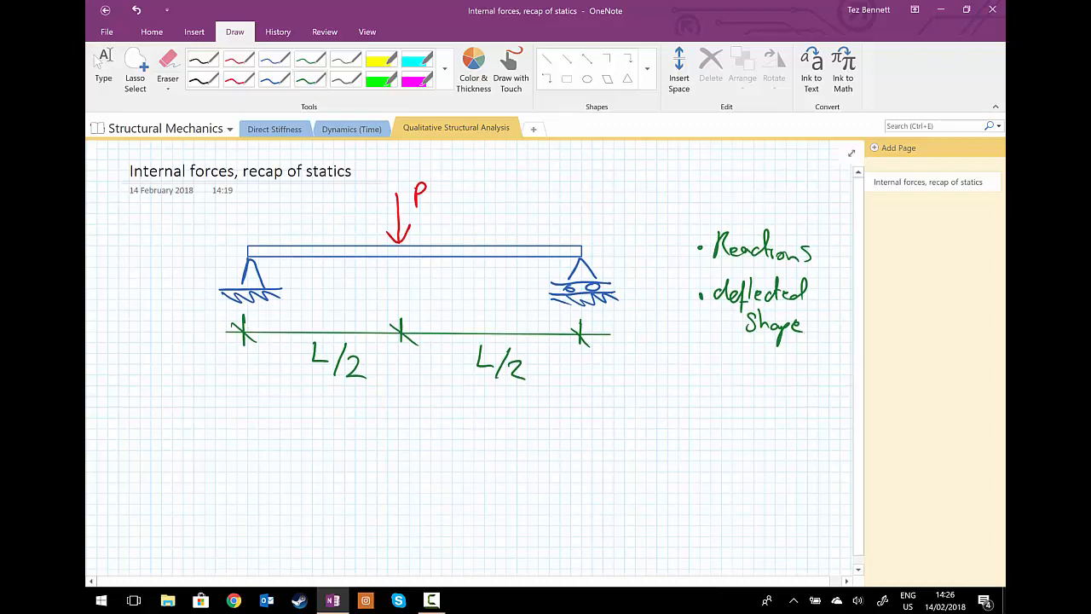
{"action": "scroll", "scroll_direction": "down", "scroll_amount": 3}
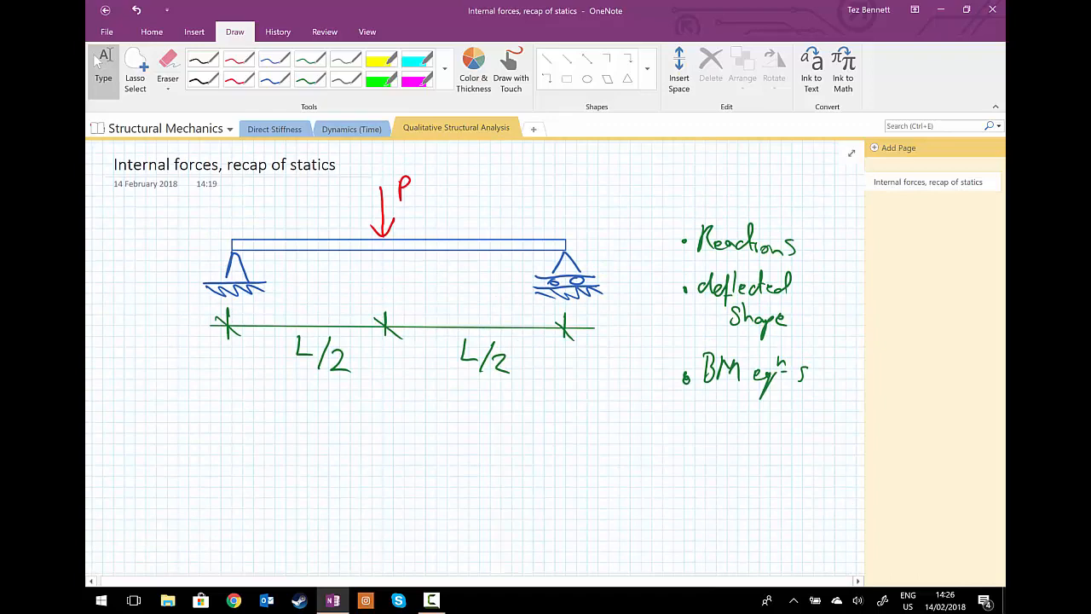
{"action": "scroll", "scroll_direction": "down", "scroll_amount": 3}
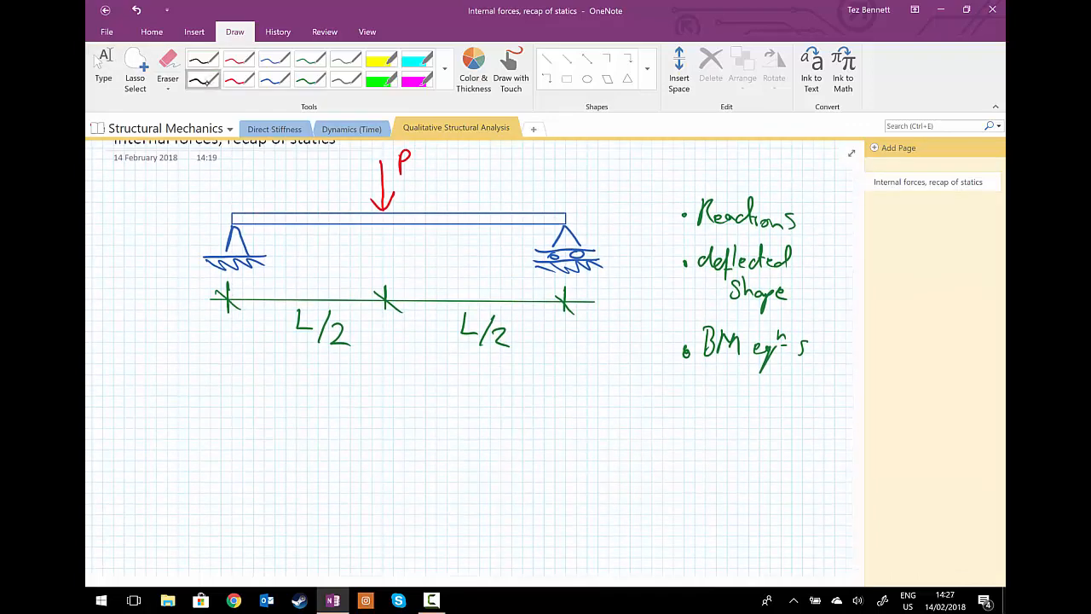
Write ΣFy: and draw a free body with red arrows R_Ay, R_By, load P and supports A, B.
{"action": "scroll", "scroll_direction": "down", "scroll_amount": 3}
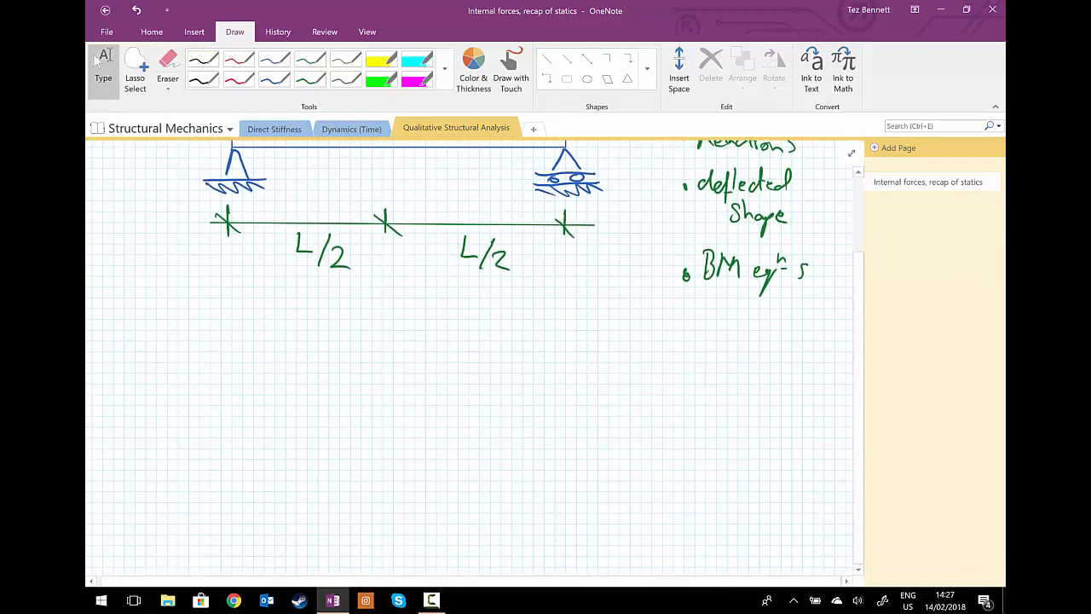
{"action": "left_click_drag", "start_coordinate": [154, 306], "coordinate": [213, 327]}
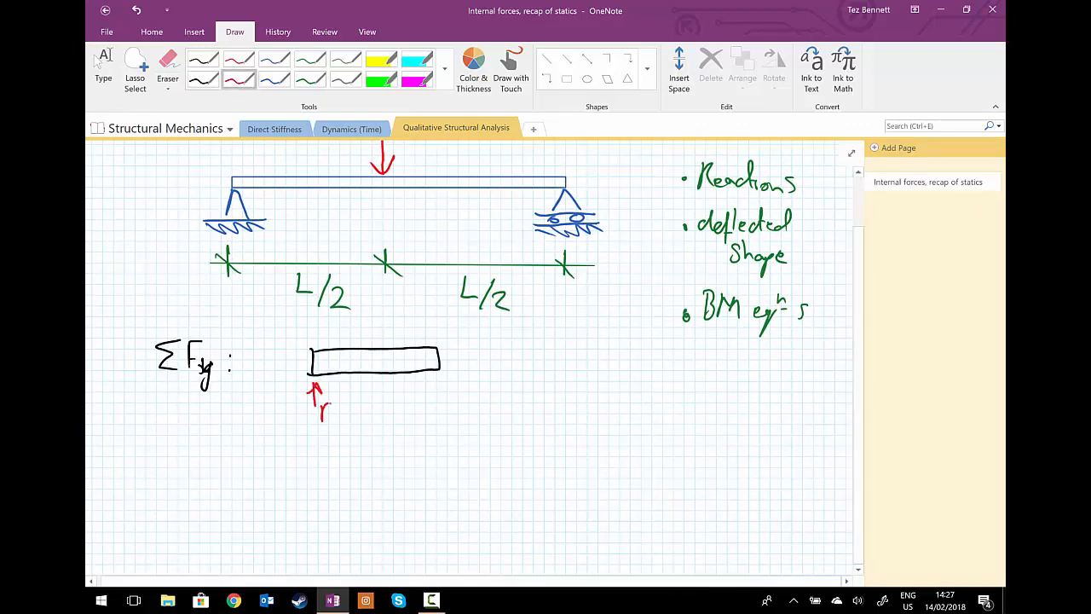
{"action": "type", "text": "Ray"}
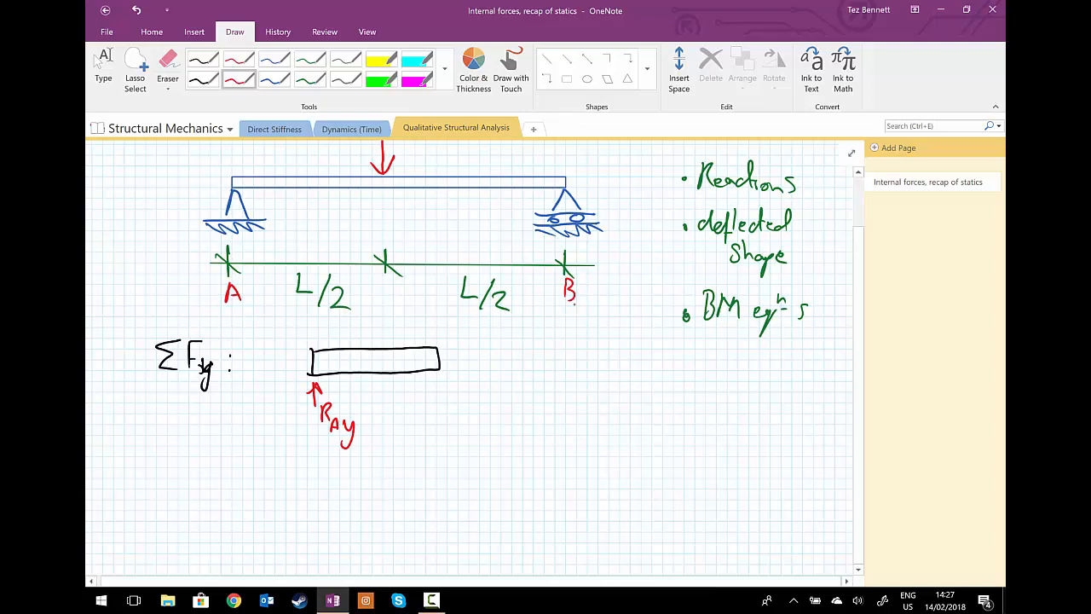
{"action": "left_click_drag", "start_coordinate": [440, 405], "coordinate": [440, 379]}
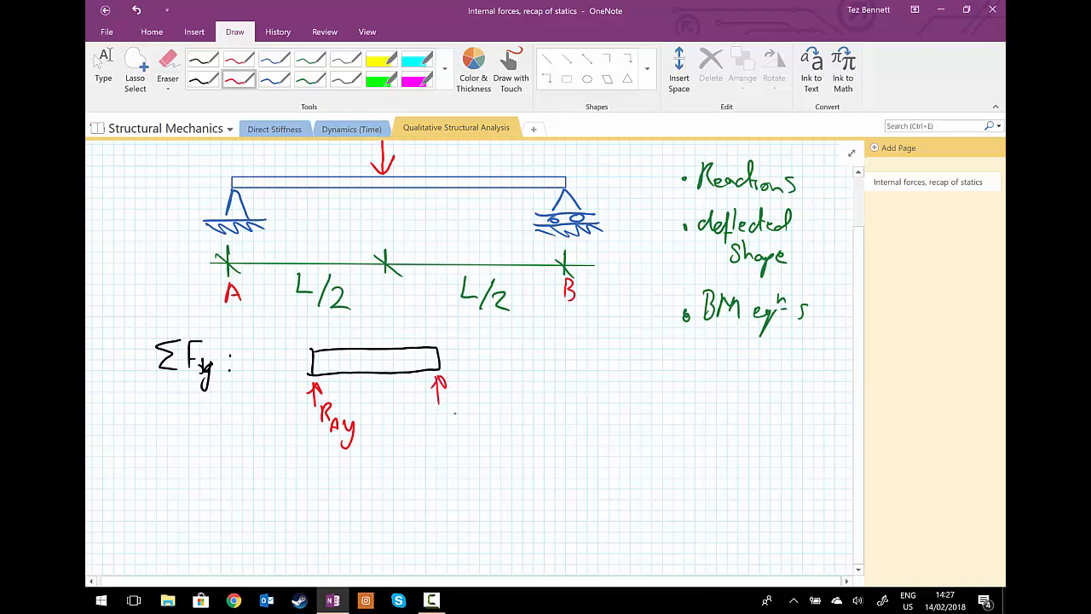
{"action": "left_click_drag", "start_coordinate": [447, 401], "coordinate": [474, 426]}
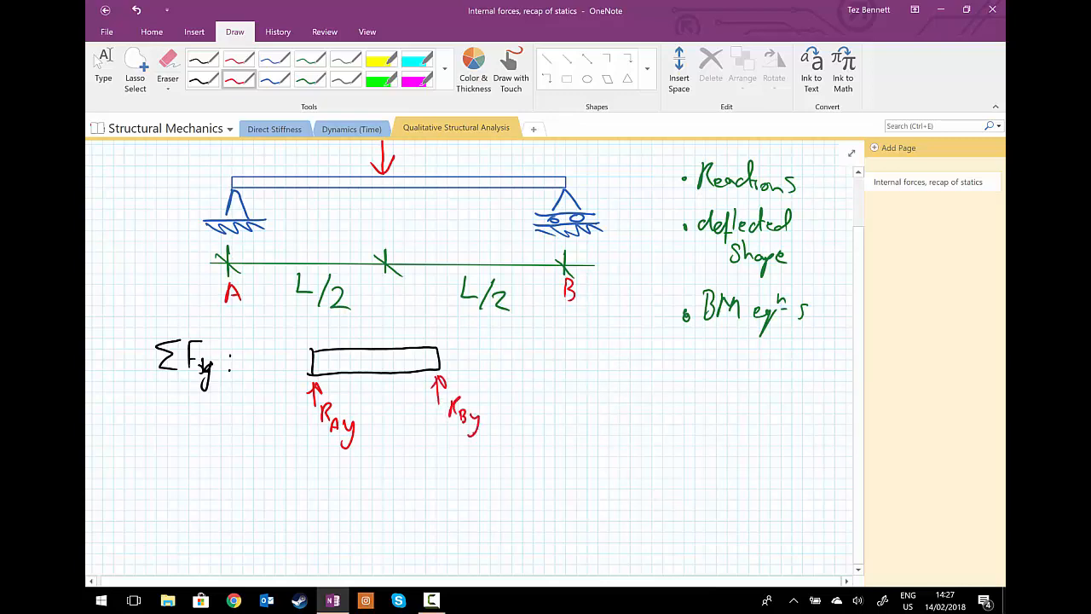
{"action": "left_click_drag", "start_coordinate": [371, 310], "coordinate": [368, 344]}
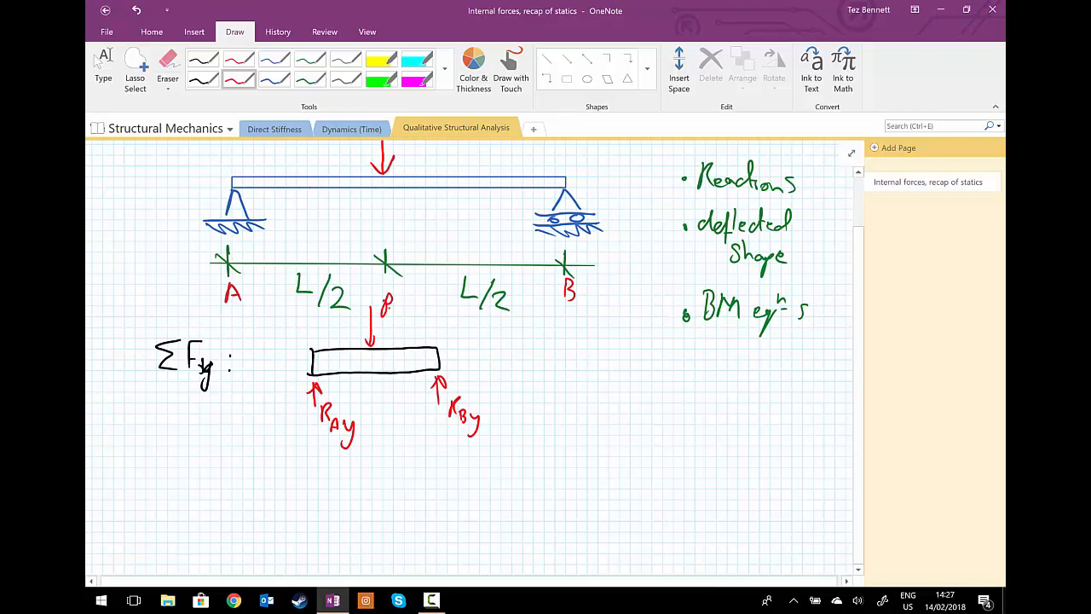
{"action": "scroll", "scroll_direction": "down", "scroll_amount": 3}
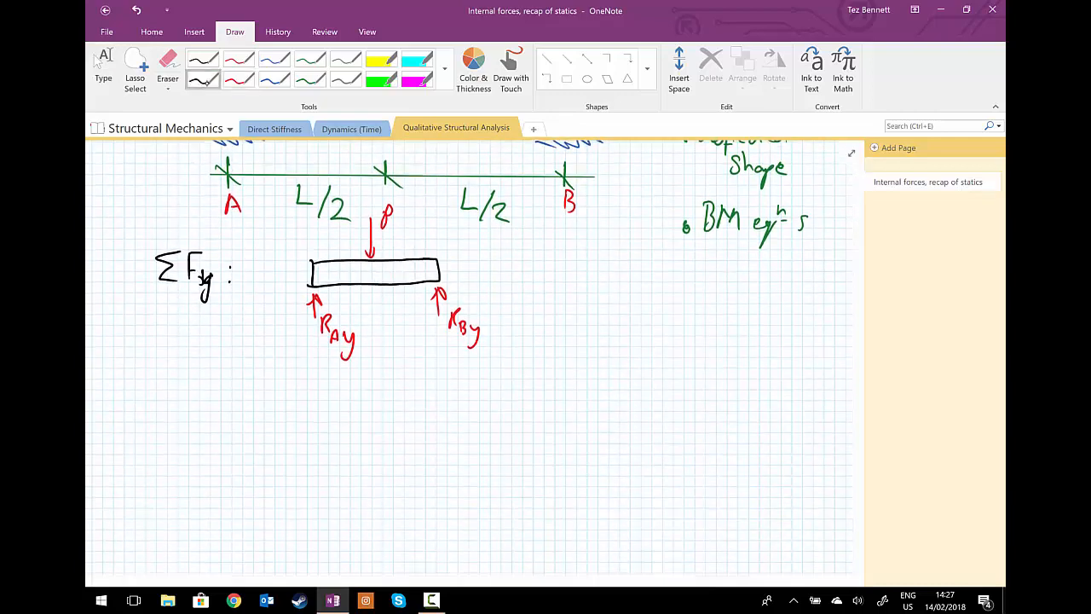
Write R_Ay + R_By = P, conclude R_Ay = R_By = P/2, and start a beam-section free body.
{"action": "scroll", "scroll_direction": "down", "scroll_amount": 3}
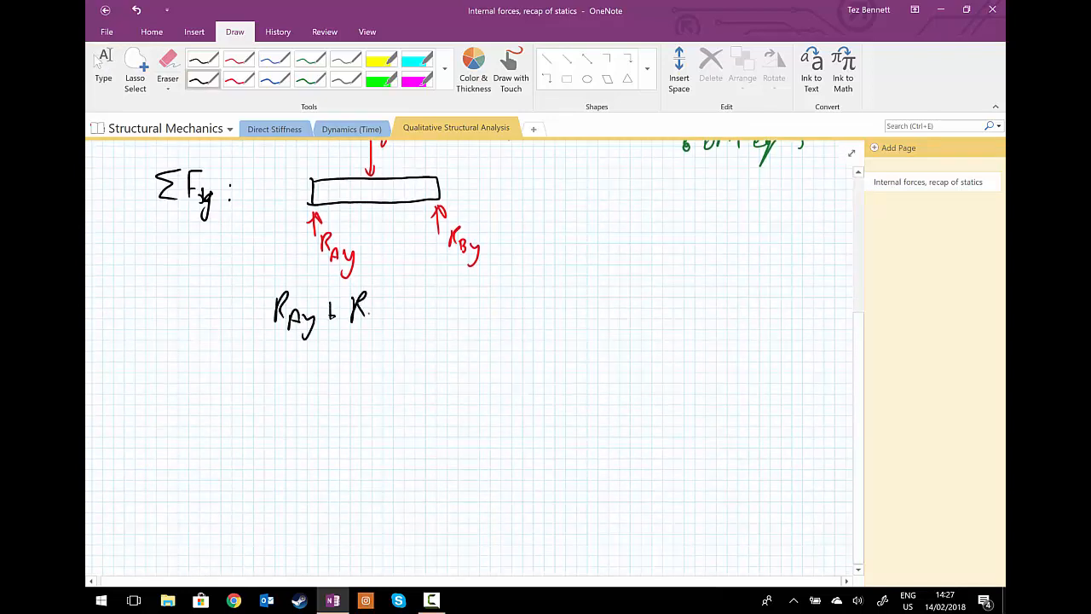
{"action": "type", "text": "By"}
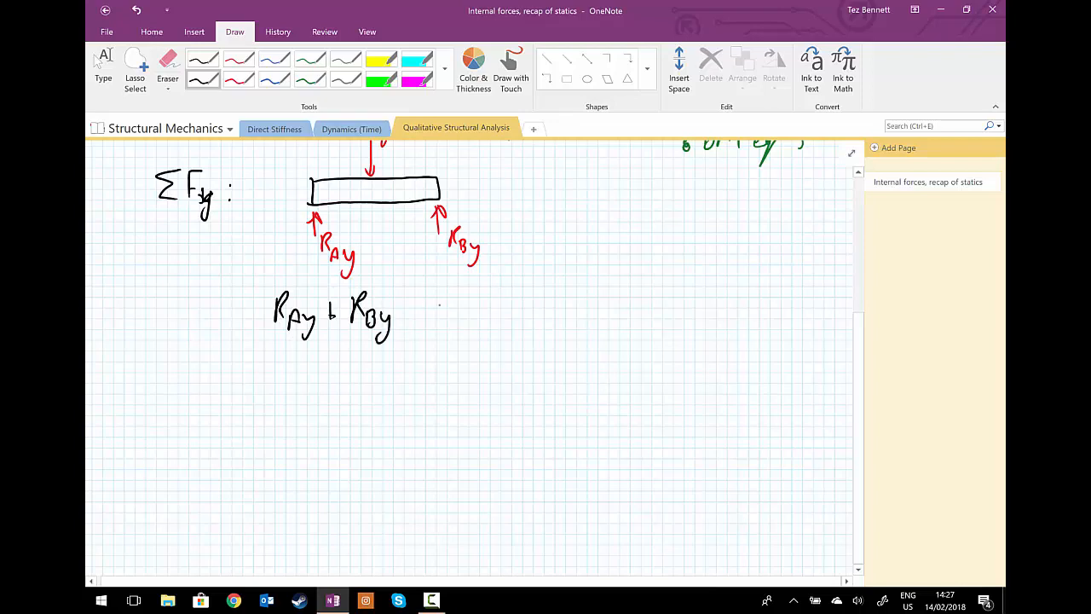
{"action": "left_click_drag", "start_coordinate": [426, 303], "coordinate": [477, 303]}
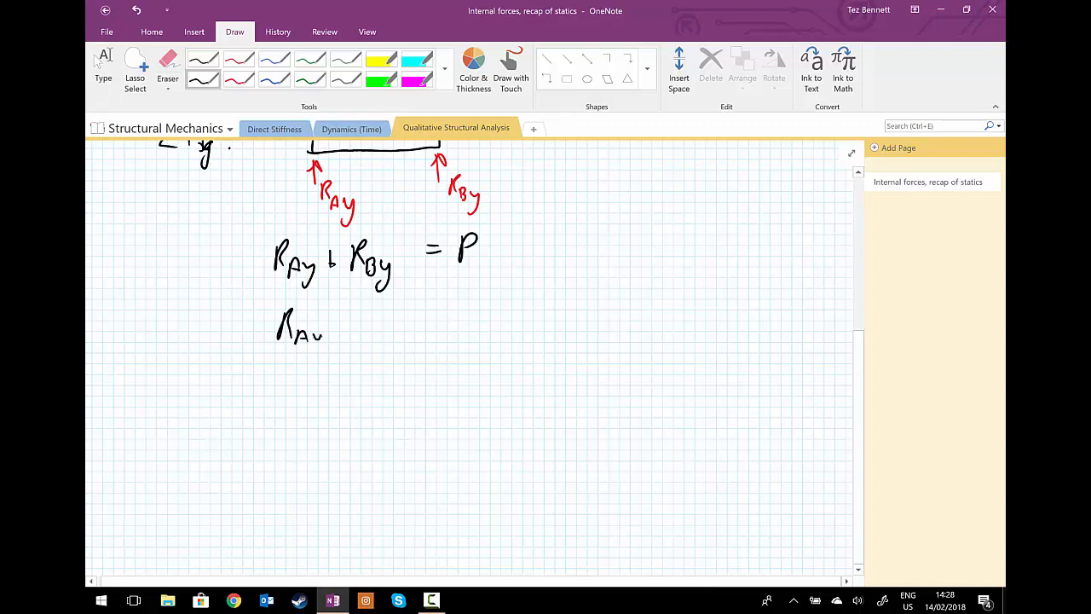
{"action": "left_click_drag", "start_coordinate": [341, 332], "coordinate": [378, 332]}
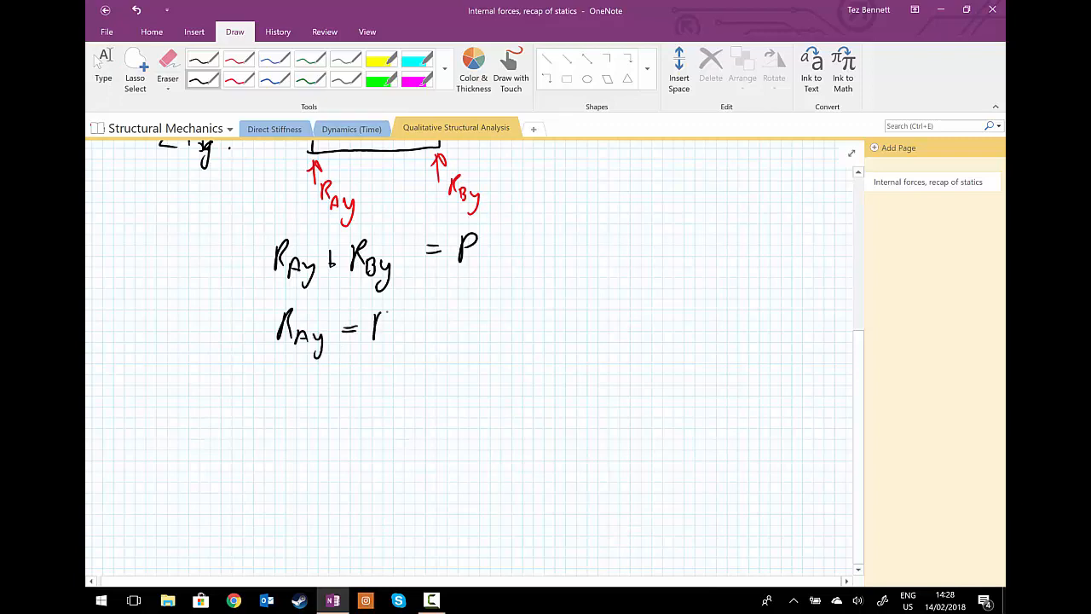
{"action": "left_click_drag", "start_coordinate": [375, 324], "coordinate": [409, 350]}
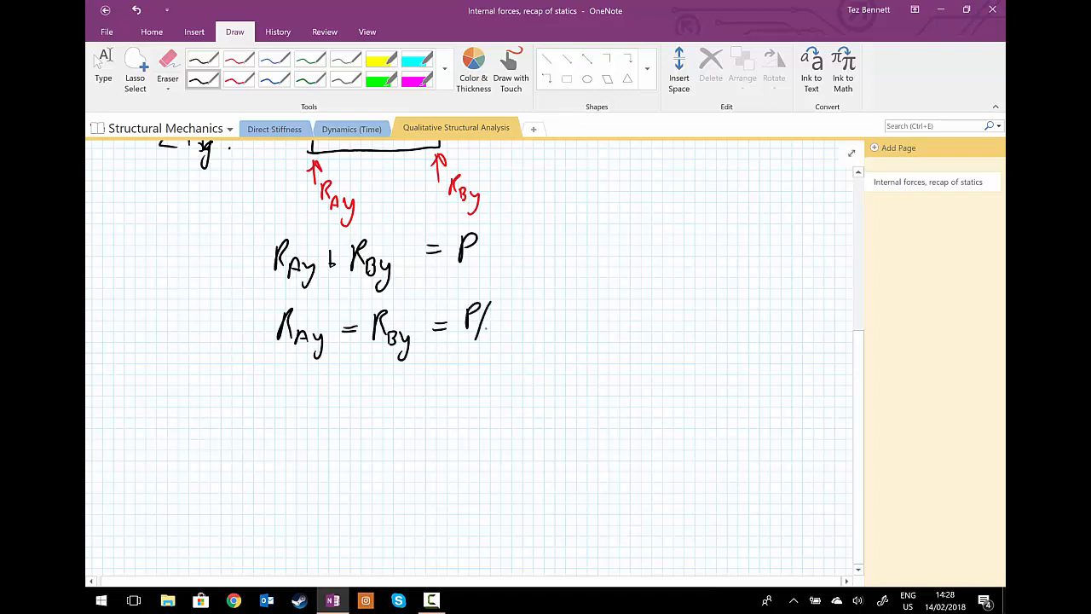
{"action": "type", "text": "2"}
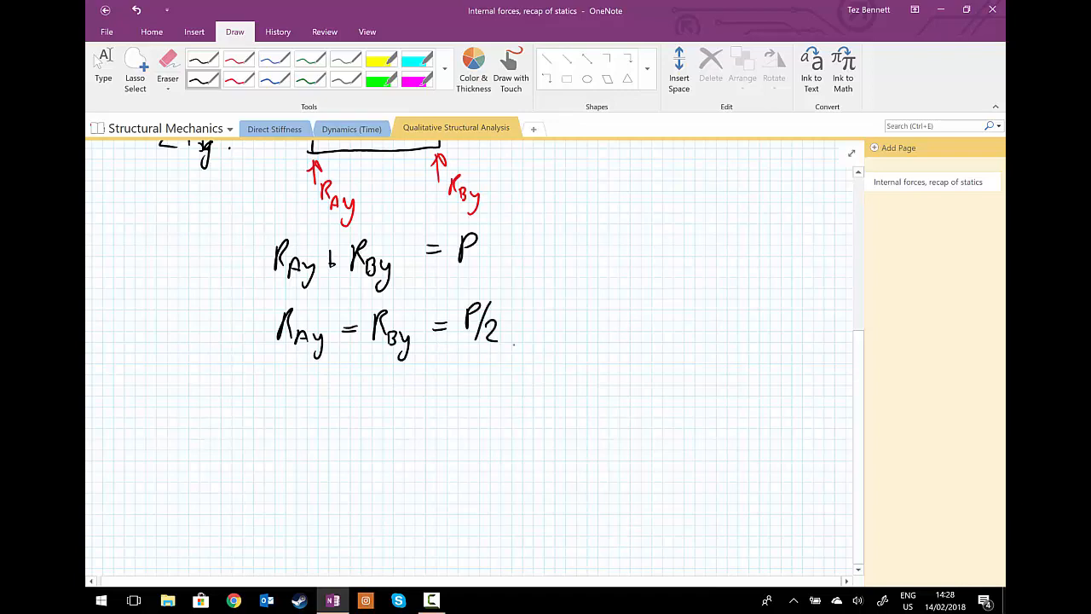
{"action": "left_click_drag", "start_coordinate": [549, 303], "coordinate": [554, 332]}
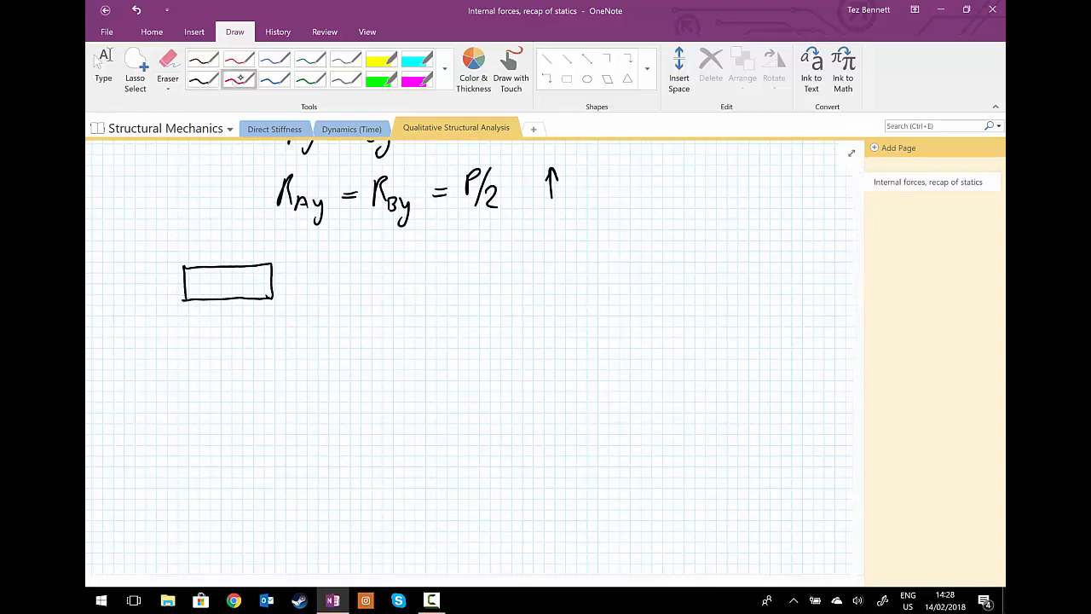
Draw the section free body with reaction P/2 at the left end and internal moment M(x) at the cut.
{"action": "left_click_drag", "start_coordinate": [186, 320], "coordinate": [187, 348]}
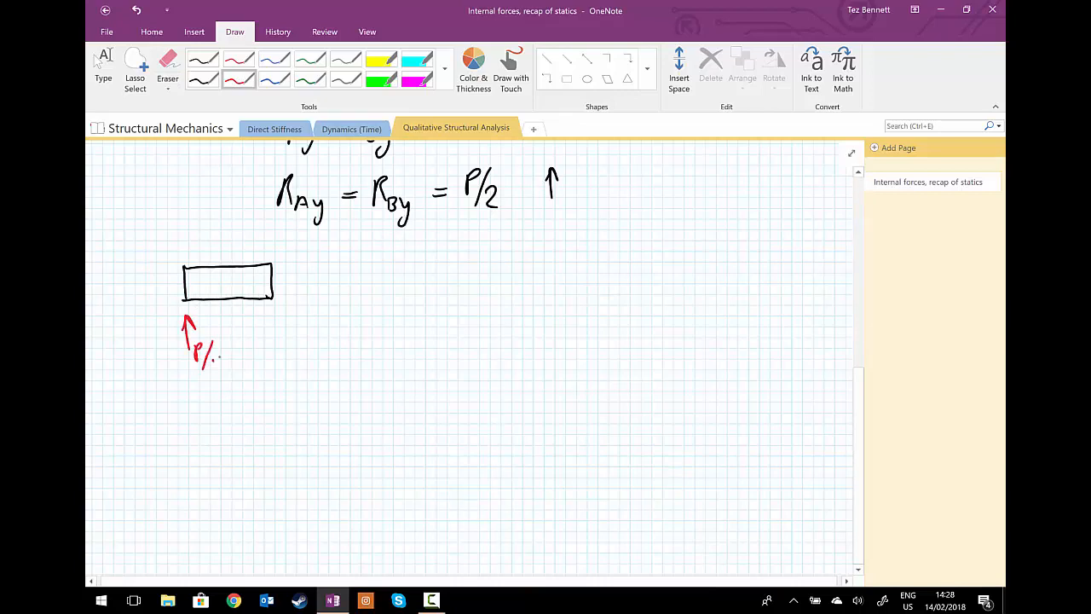
{"action": "left_click_drag", "start_coordinate": [213, 353], "coordinate": [225, 372]}
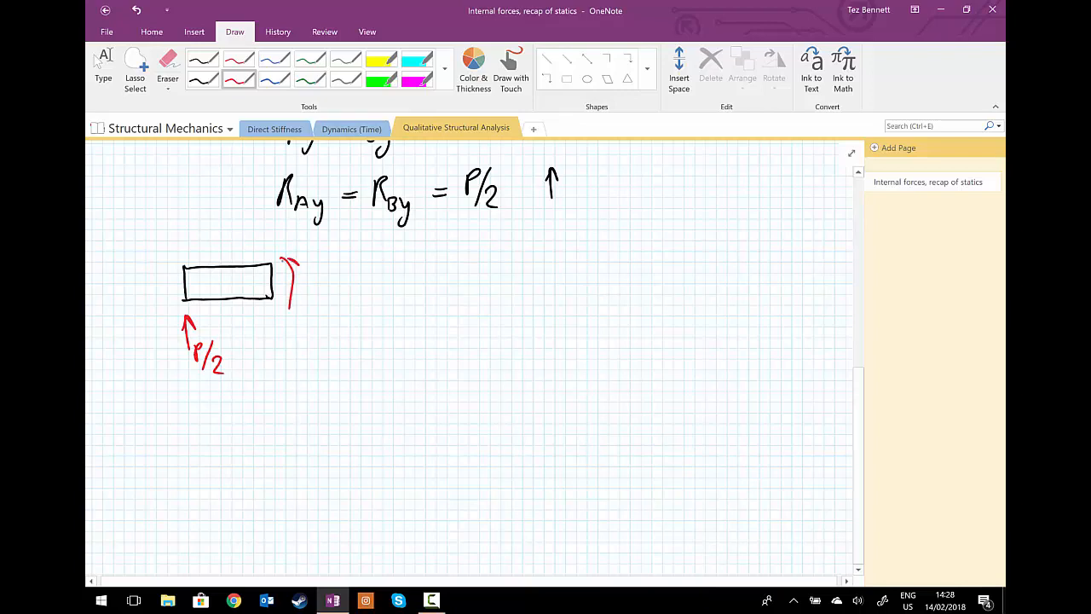
{"action": "left_click_drag", "start_coordinate": [298, 290], "coordinate": [349, 290]}
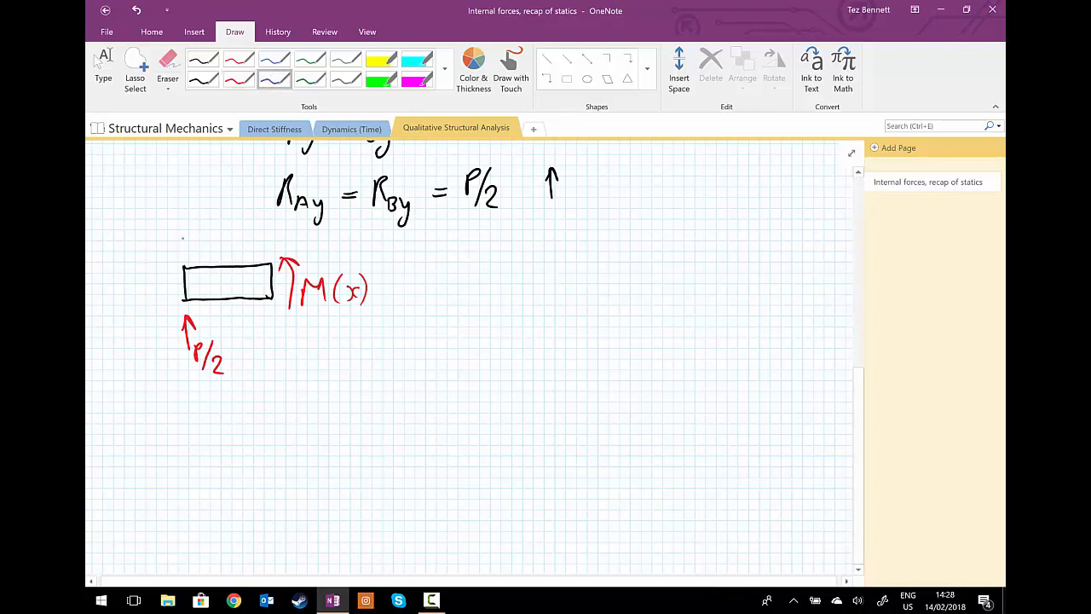
{"action": "left_click_drag", "start_coordinate": [181, 242], "coordinate": [264, 240]}
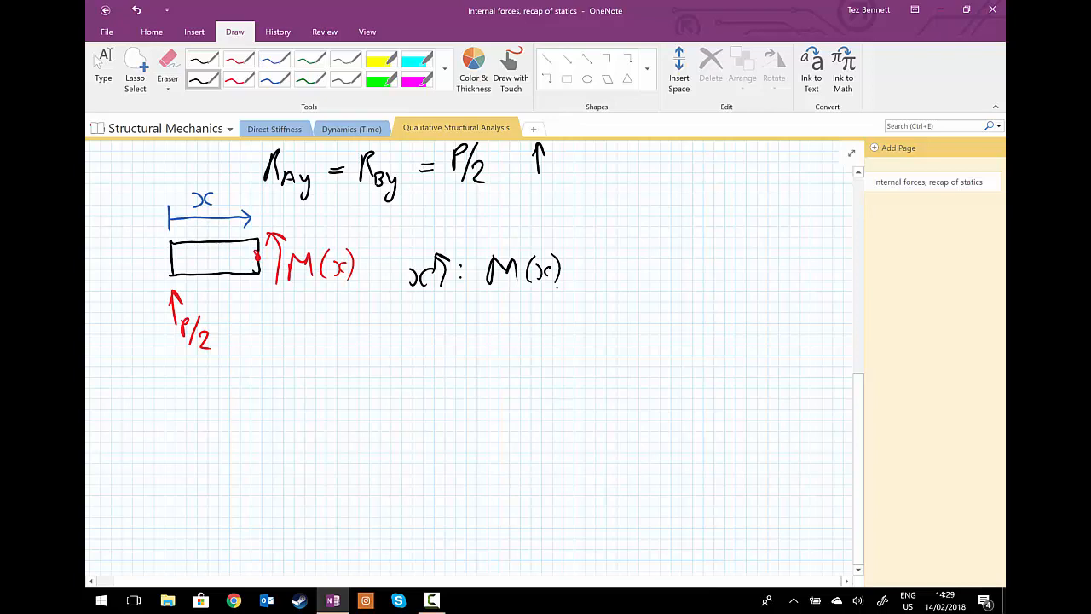
Write M(x) = P/2 · x, simplify to Px/2 and double-underline the result.
{"action": "left_click_drag", "start_coordinate": [600, 271], "coordinate": [620, 275]}
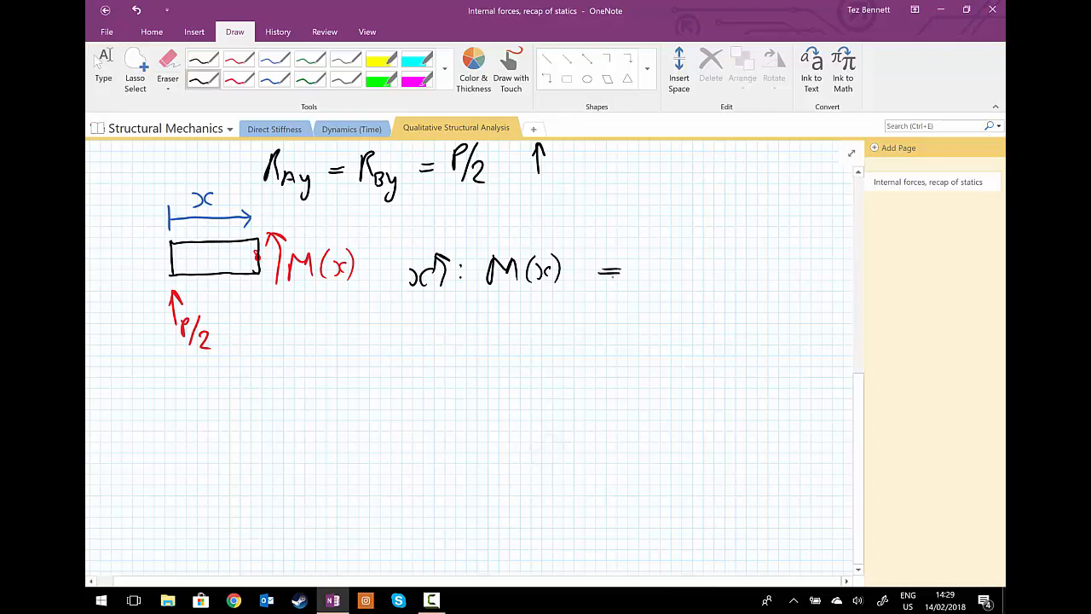
{"action": "type", "text": "P"}
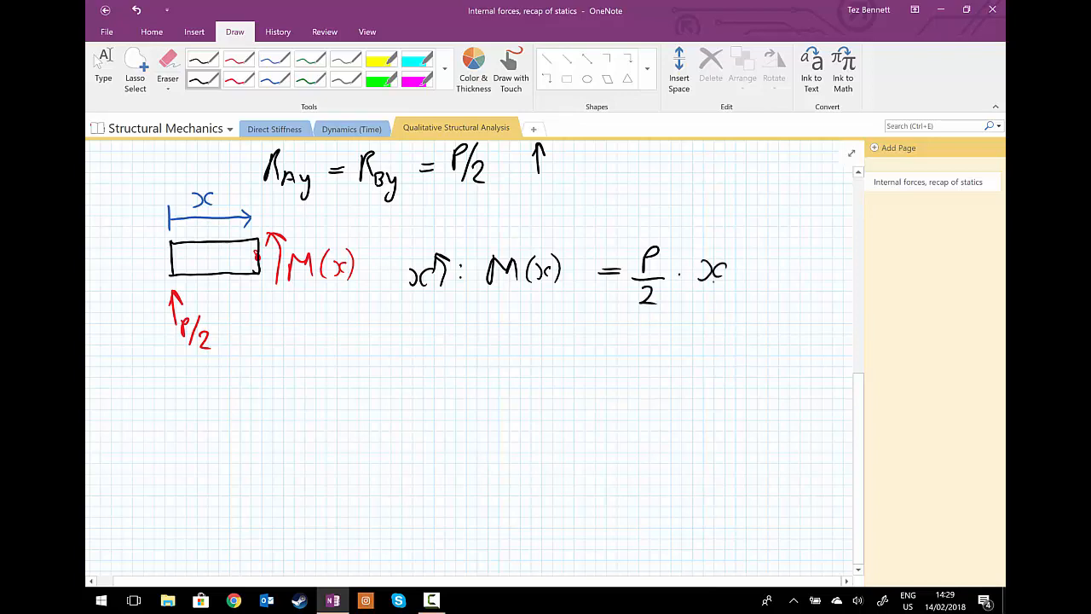
{"action": "scroll", "scroll_direction": "down", "scroll_amount": 3}
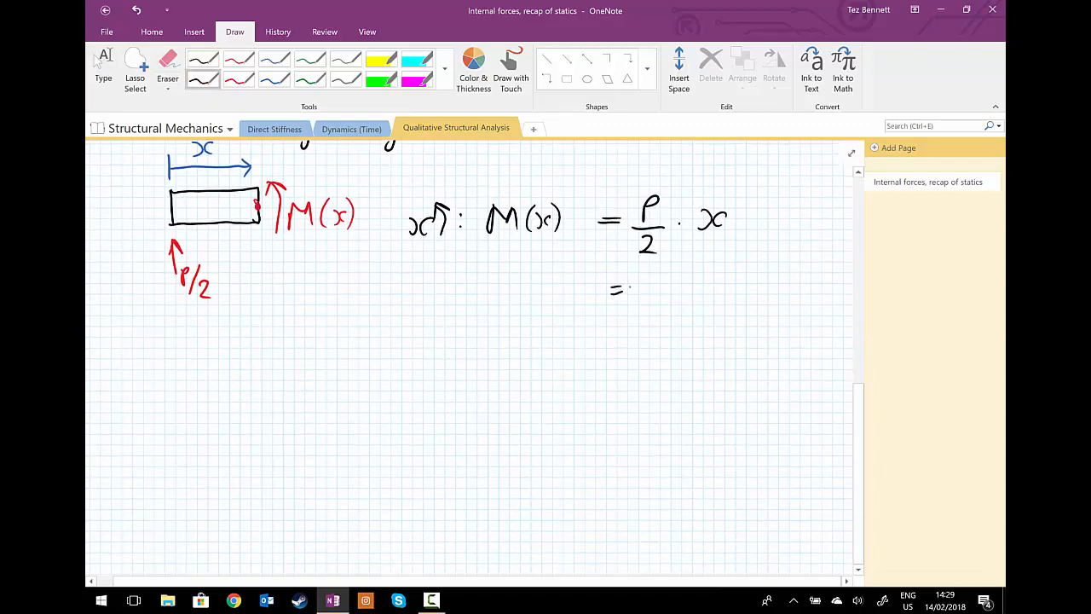
{"action": "left_click_drag", "start_coordinate": [645, 287], "coordinate": [673, 286]}
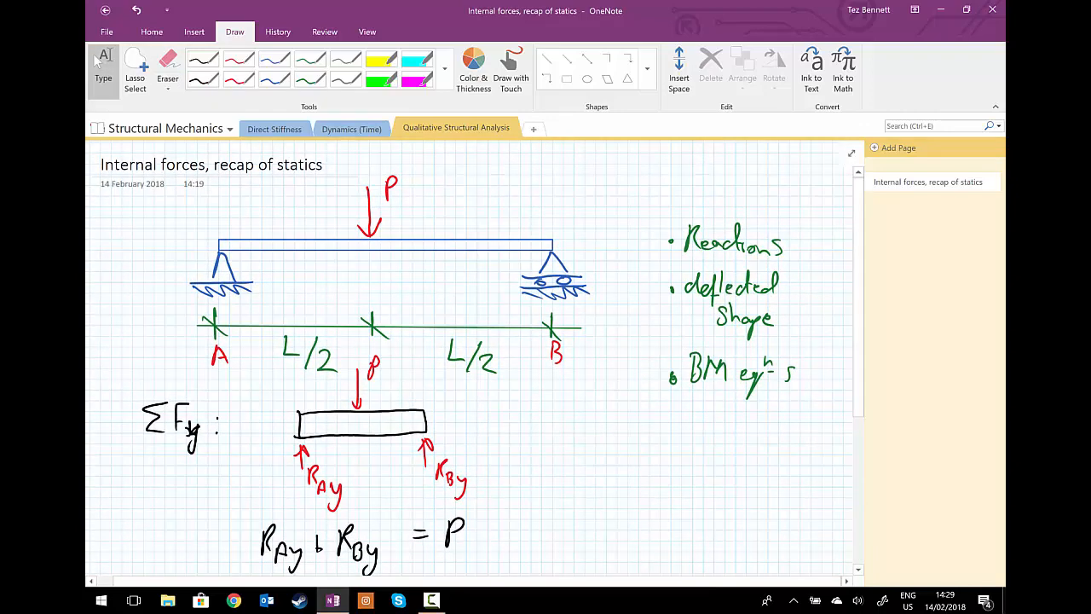
{"action": "scroll", "scroll_direction": "down", "scroll_amount": 3}
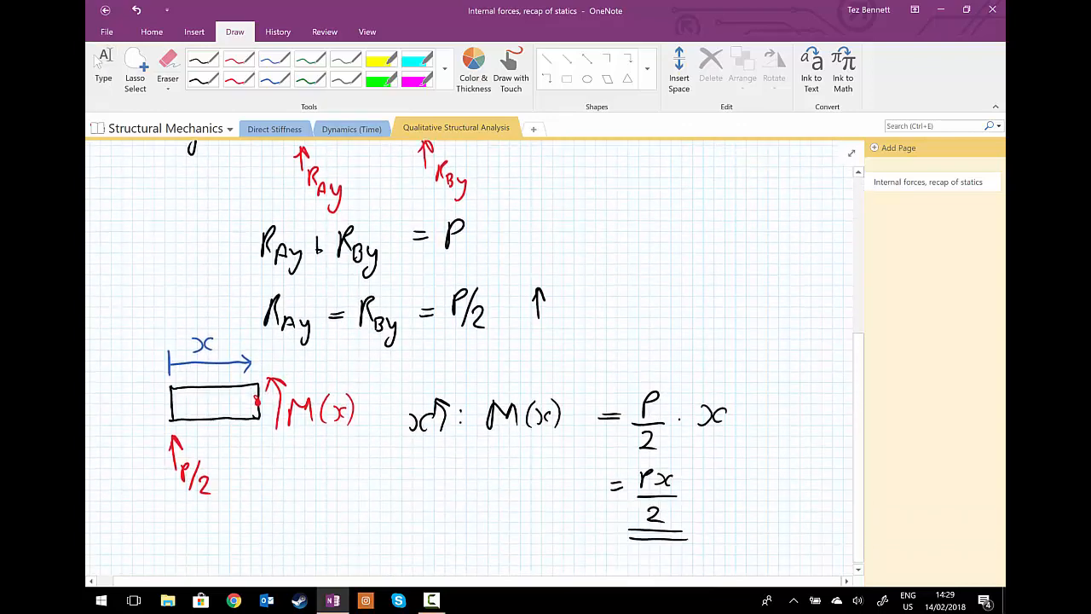
{"action": "scroll", "scroll_direction": "down", "scroll_amount": 3}
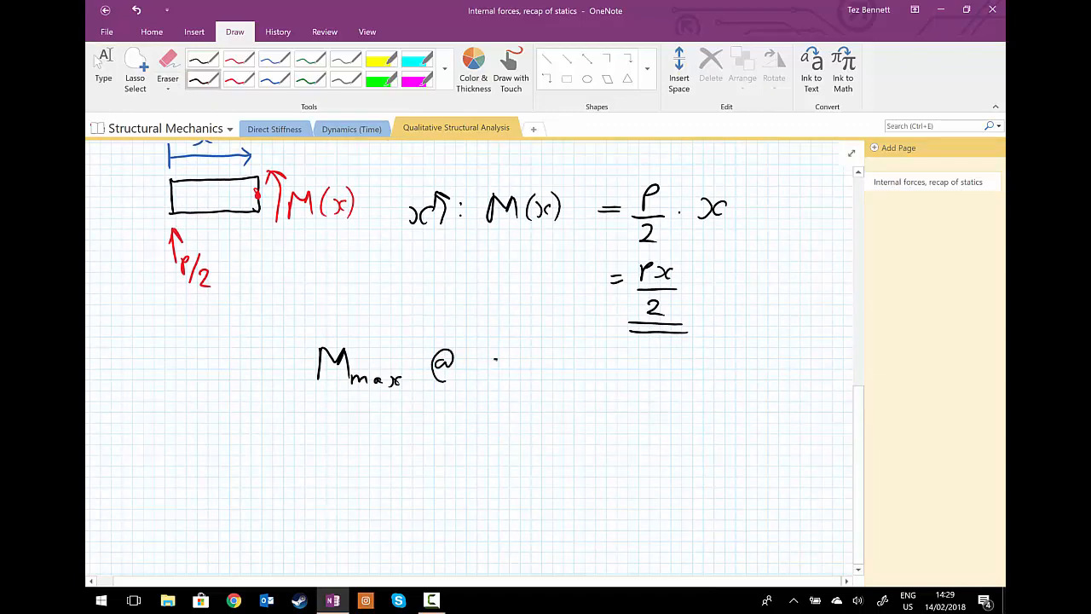
Note Mmax at x = L/2 and write Mmax = P(L/2)/2.
{"action": "left_click_drag", "start_coordinate": [473, 362], "coordinate": [549, 367]}
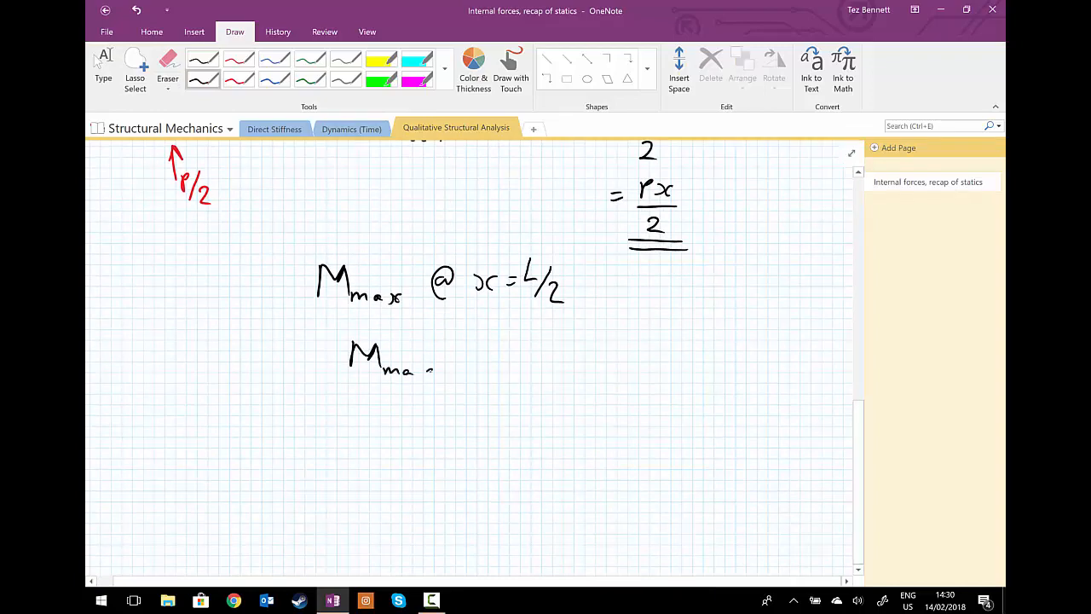
{"action": "left_click_drag", "start_coordinate": [418, 372], "coordinate": [494, 349]}
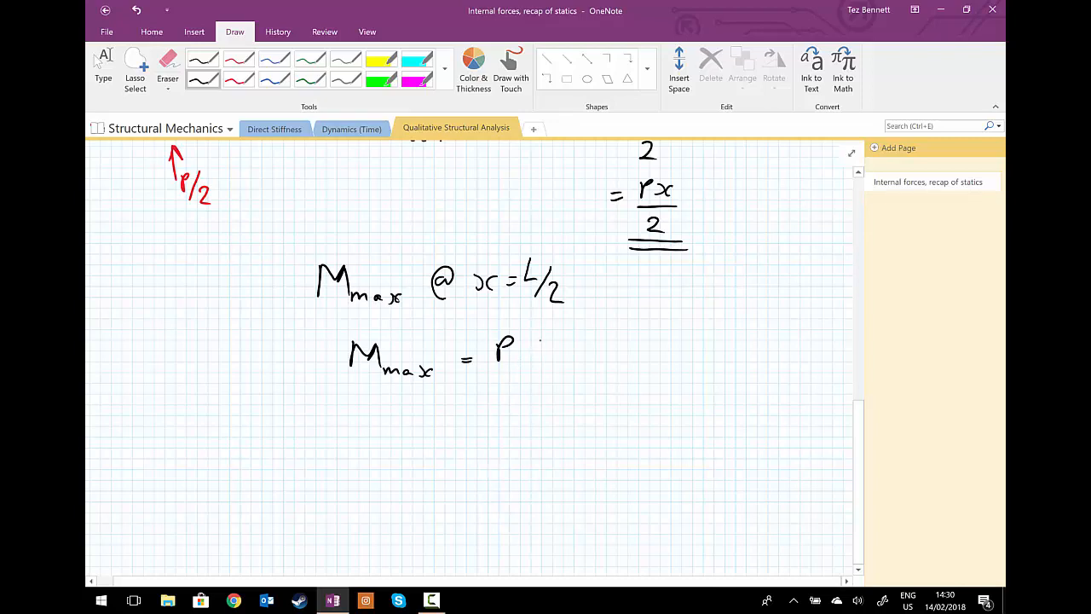
{"action": "left_click_drag", "start_coordinate": [529, 332], "coordinate": [554, 361]}
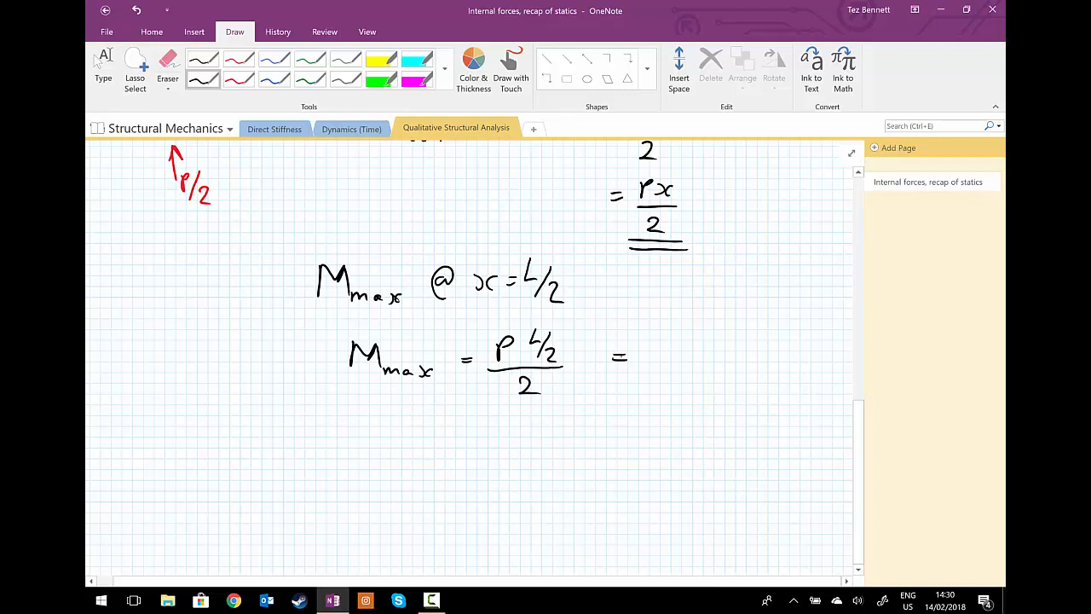
{"action": "scroll", "scroll_direction": "down", "scroll_amount": 3}
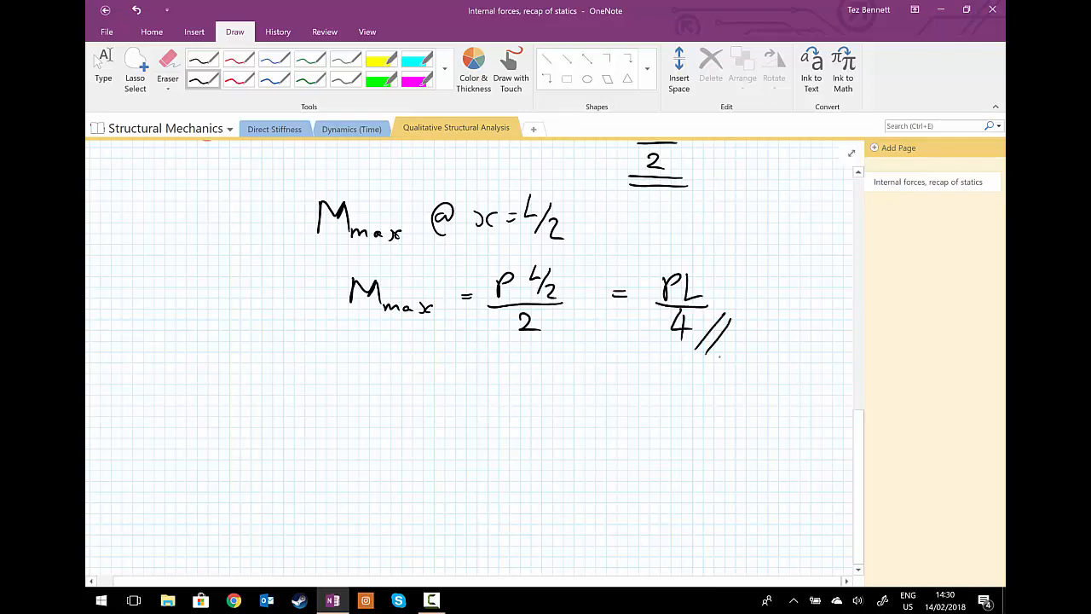
Mark PL/4 as the final result and draw the baseline for the bending moment diagram.
{"action": "left_click", "coordinate": [102, 65]}
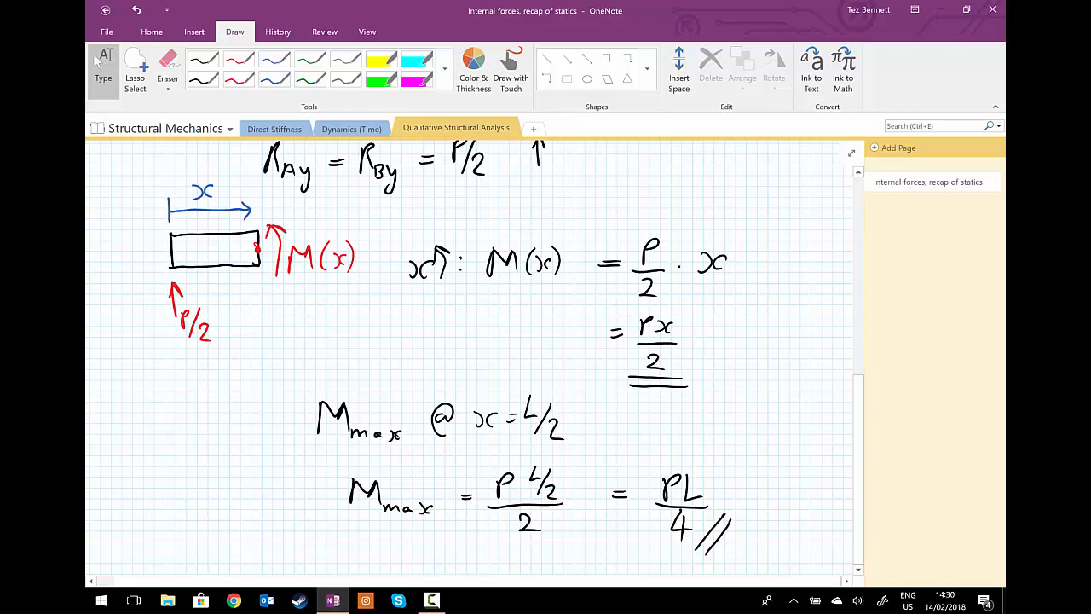
{"action": "scroll", "scroll_direction": "down", "scroll_amount": 3}
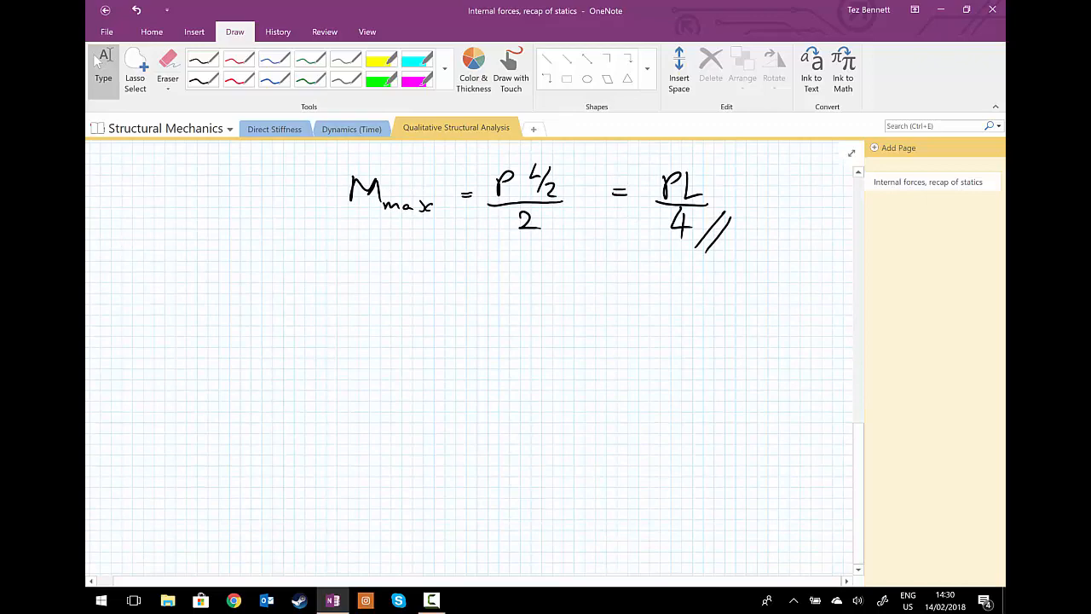
{"action": "left_click_drag", "start_coordinate": [252, 326], "coordinate": [481, 324]}
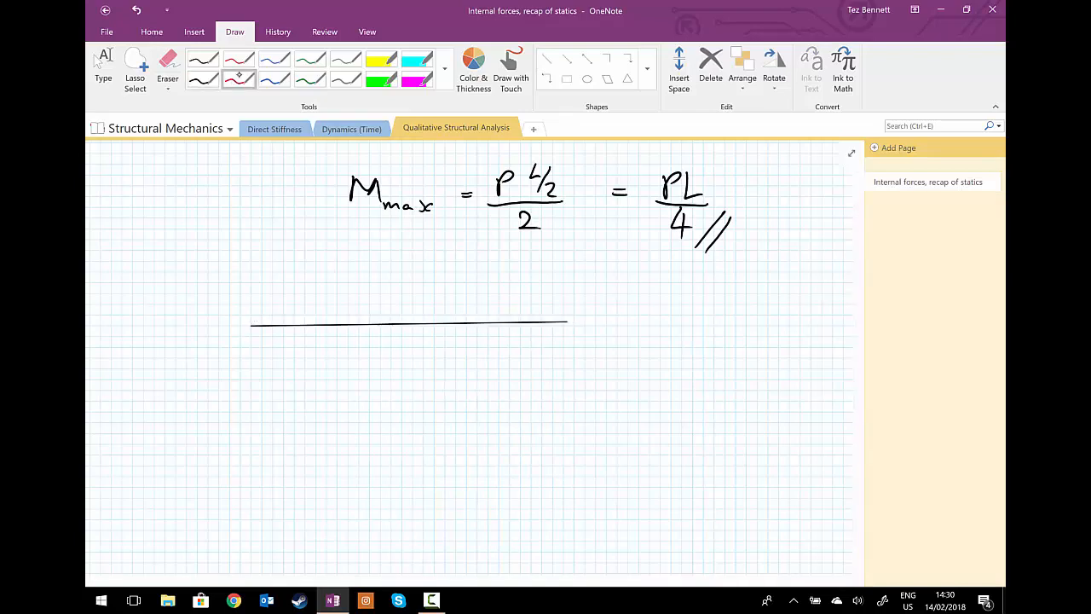
Draw the red triangular moment diagram peaking at PL/4 midspan, hatch it and mark zeros at the ends.
{"action": "scroll", "scroll_direction": "down", "scroll_amount": 3}
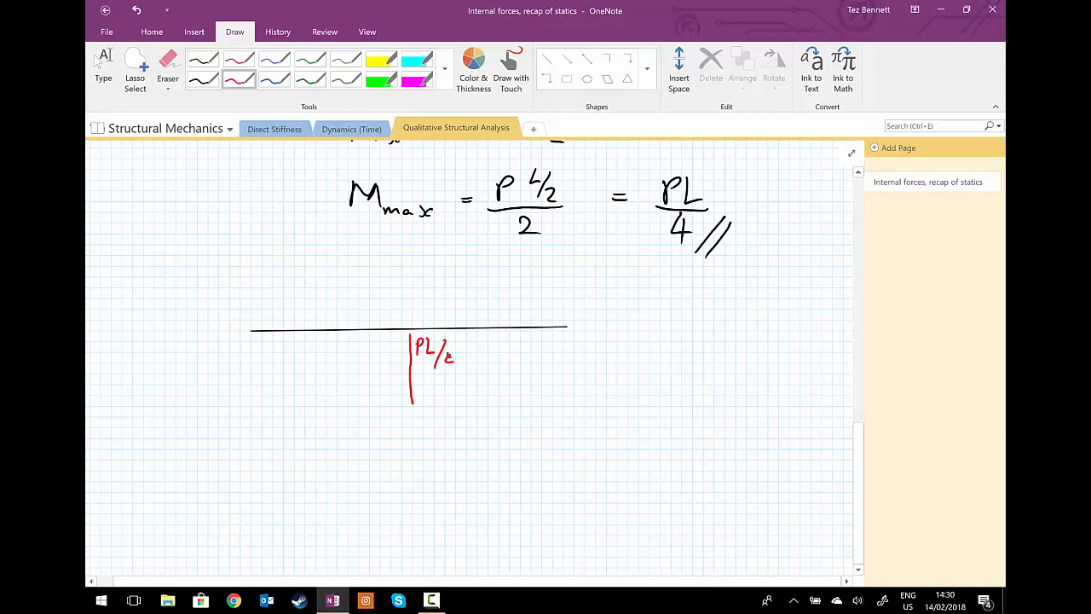
{"action": "scroll", "scroll_direction": "down", "scroll_amount": 3}
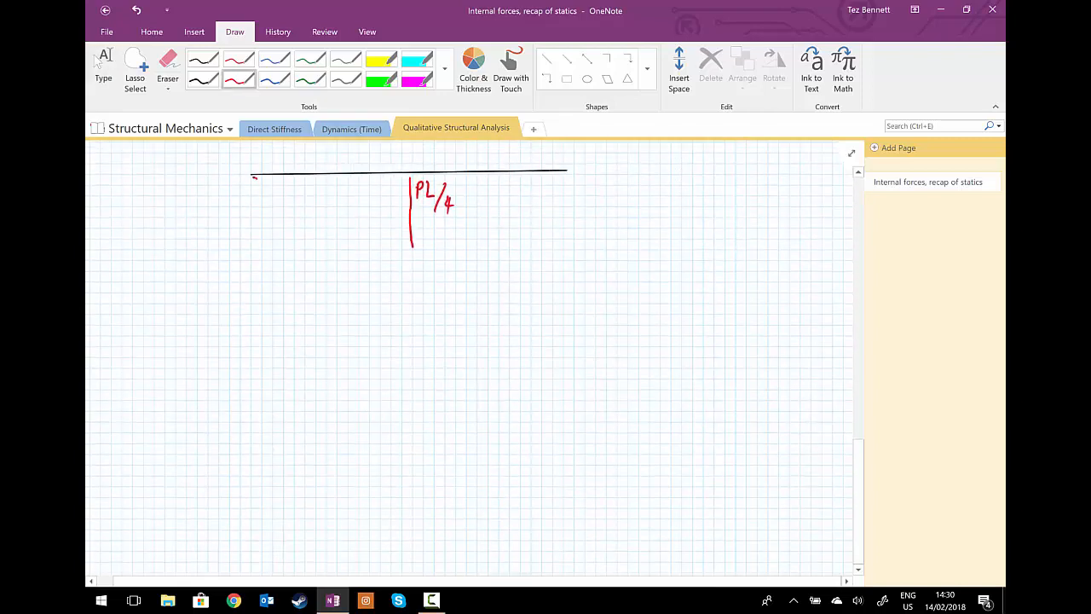
{"action": "left_click_drag", "start_coordinate": [252, 175], "coordinate": [418, 247]}
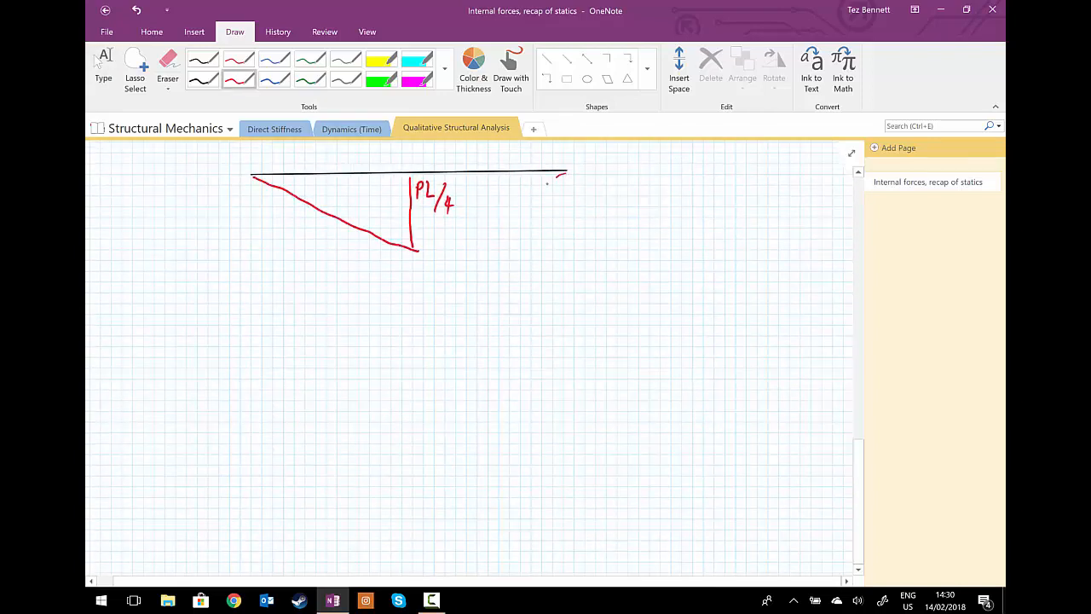
{"action": "left_click_drag", "start_coordinate": [416, 247], "coordinate": [566, 174]}
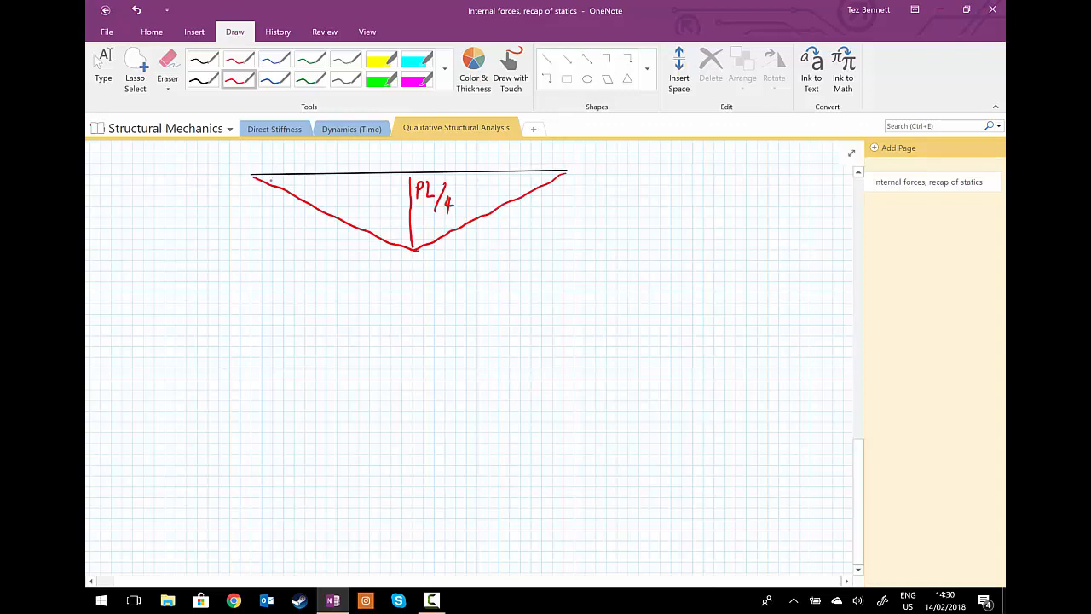
{"action": "left_click_drag", "start_coordinate": [289, 185], "coordinate": [401, 230]}
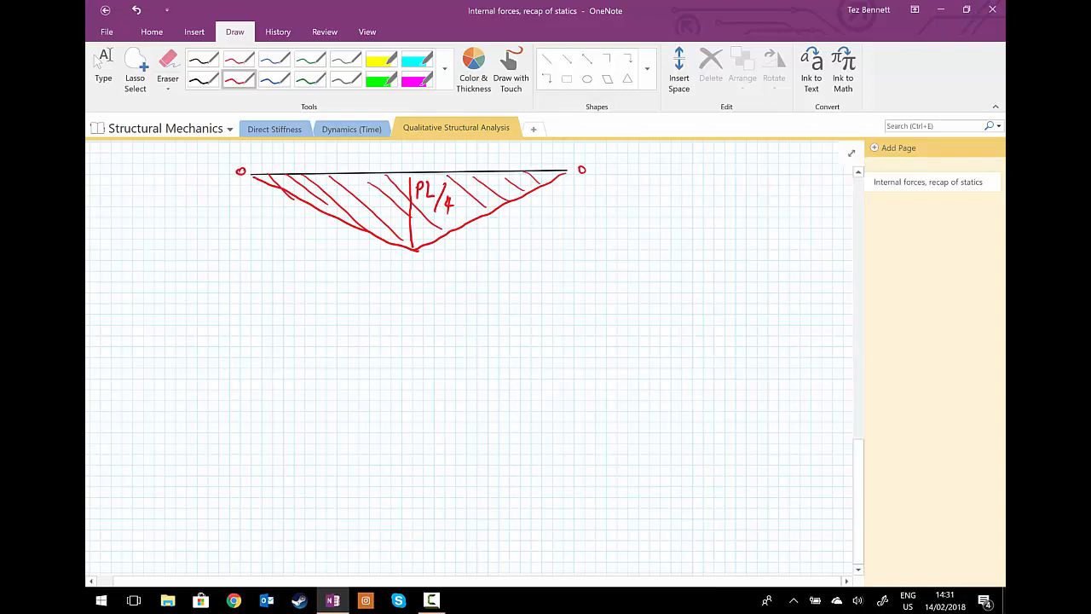
{"action": "scroll", "scroll_direction": "down", "scroll_amount": 3}
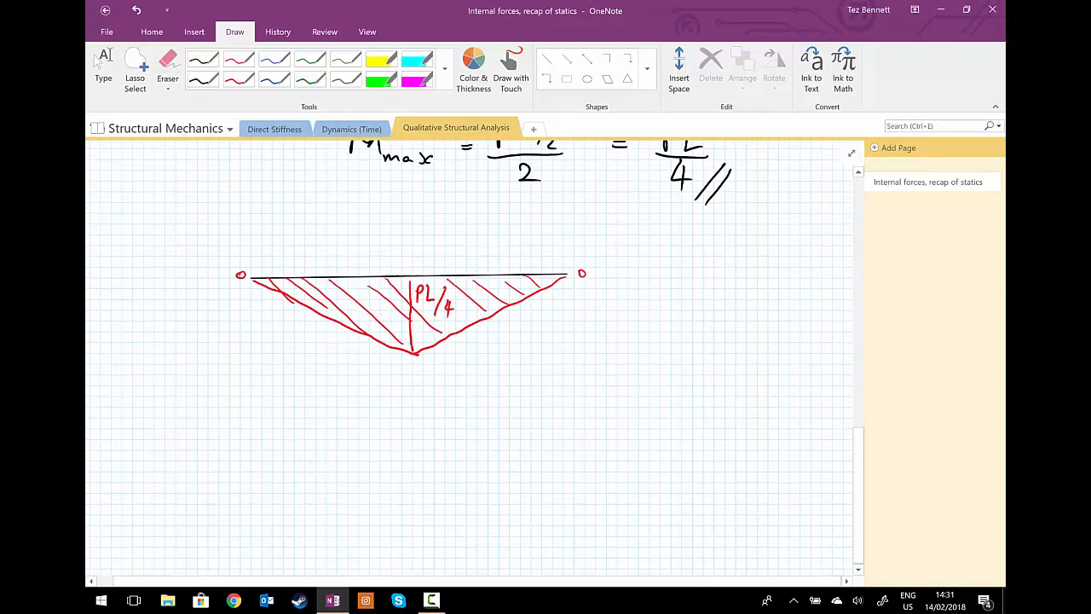
{"action": "scroll", "scroll_direction": "down", "scroll_amount": 3}
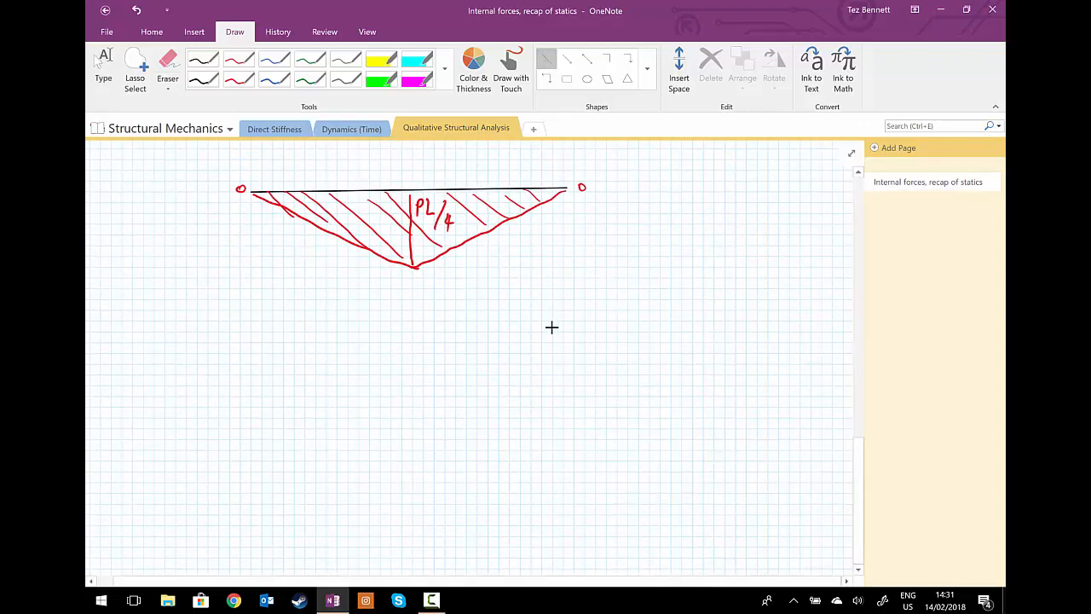
Draw the beam line and its left and right end supports in blue.
{"action": "left_click_drag", "start_coordinate": [241, 322], "coordinate": [511, 321]}
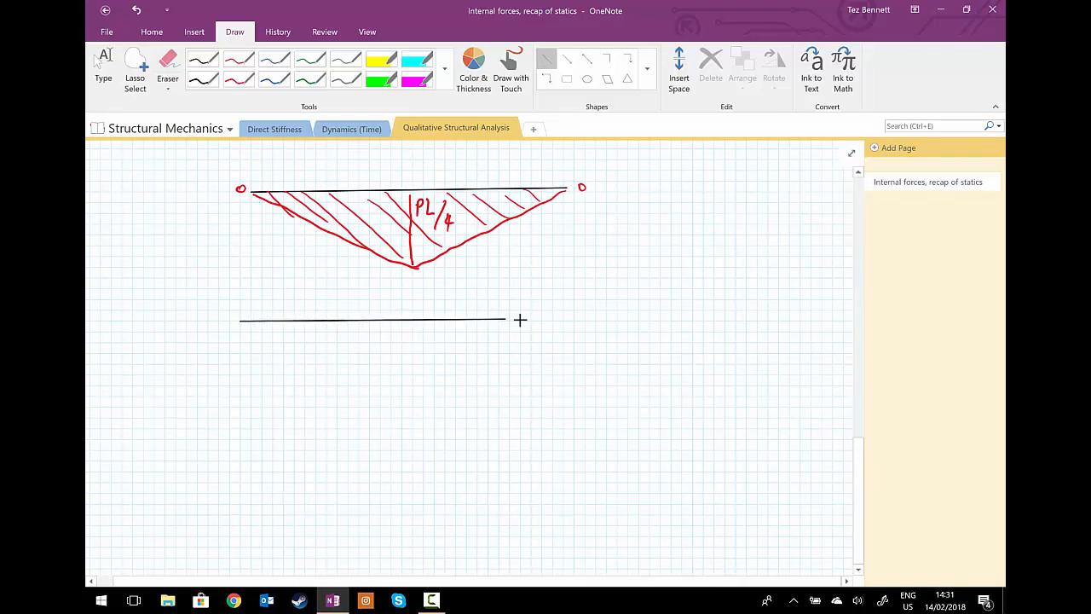
{"action": "left_click", "coordinate": [375, 320]}
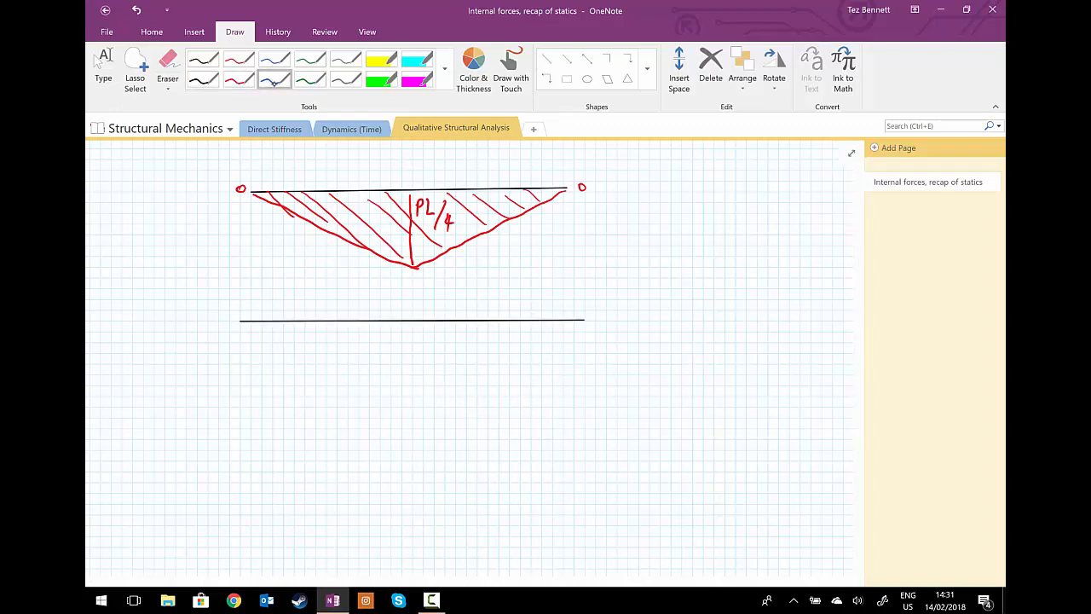
{"action": "left_click_drag", "start_coordinate": [242, 323], "coordinate": [264, 337]}
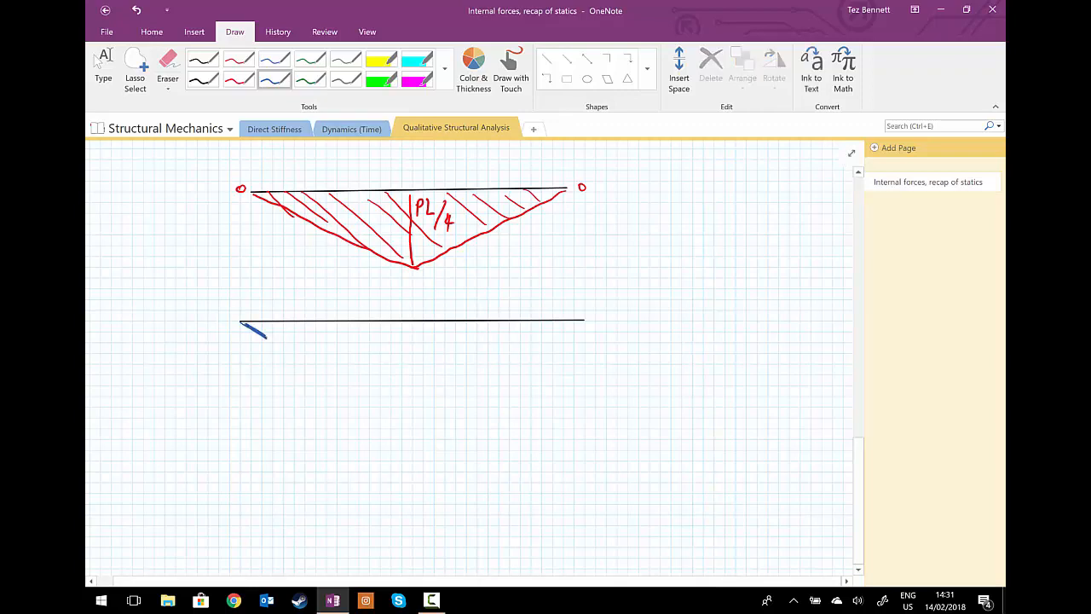
{"action": "left_click_drag", "start_coordinate": [562, 337], "coordinate": [583, 324]}
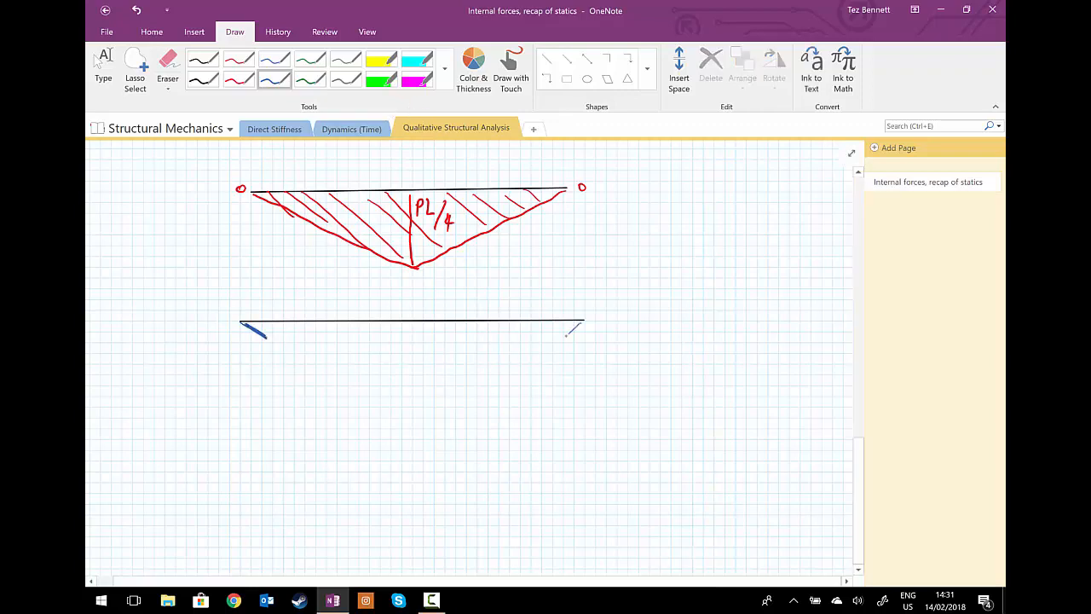
{"action": "left_click_drag", "start_coordinate": [561, 337], "coordinate": [582, 324]}
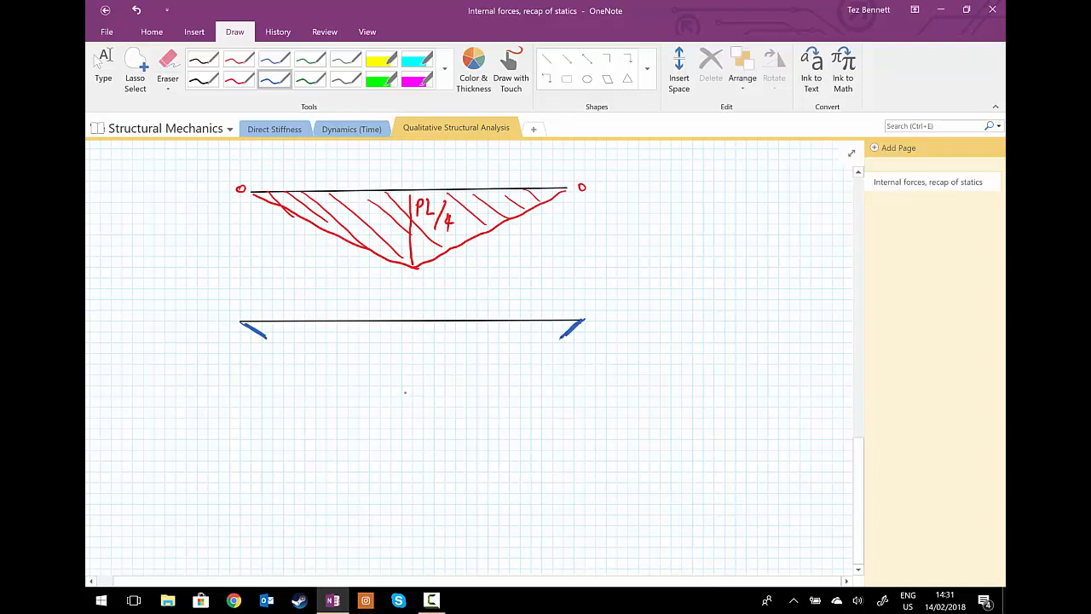
Mark the pins and deflected midpoint, then draw the sagging curve between the supports.
{"action": "left_click_drag", "start_coordinate": [400, 391], "coordinate": [423, 388]}
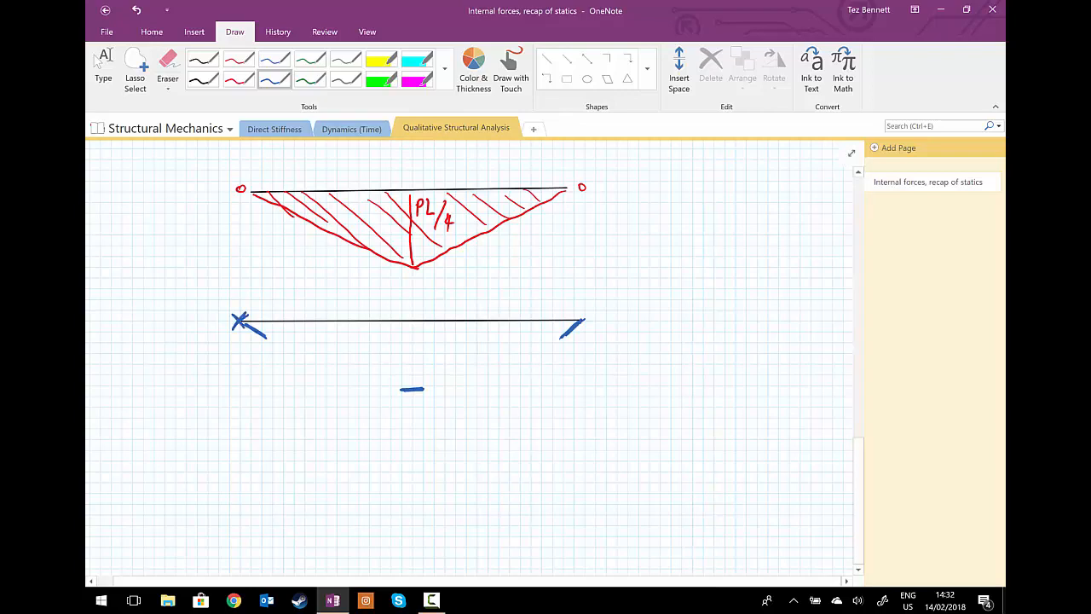
{"action": "left_click_drag", "start_coordinate": [562, 333], "coordinate": [583, 316]}
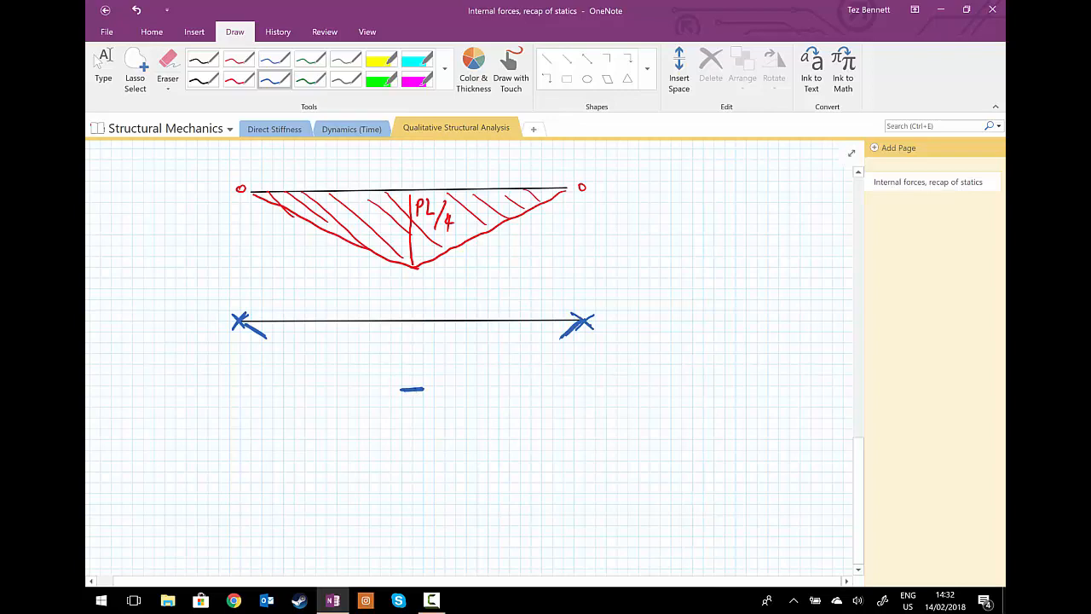
{"action": "left_click_drag", "start_coordinate": [402, 384], "coordinate": [420, 395]}
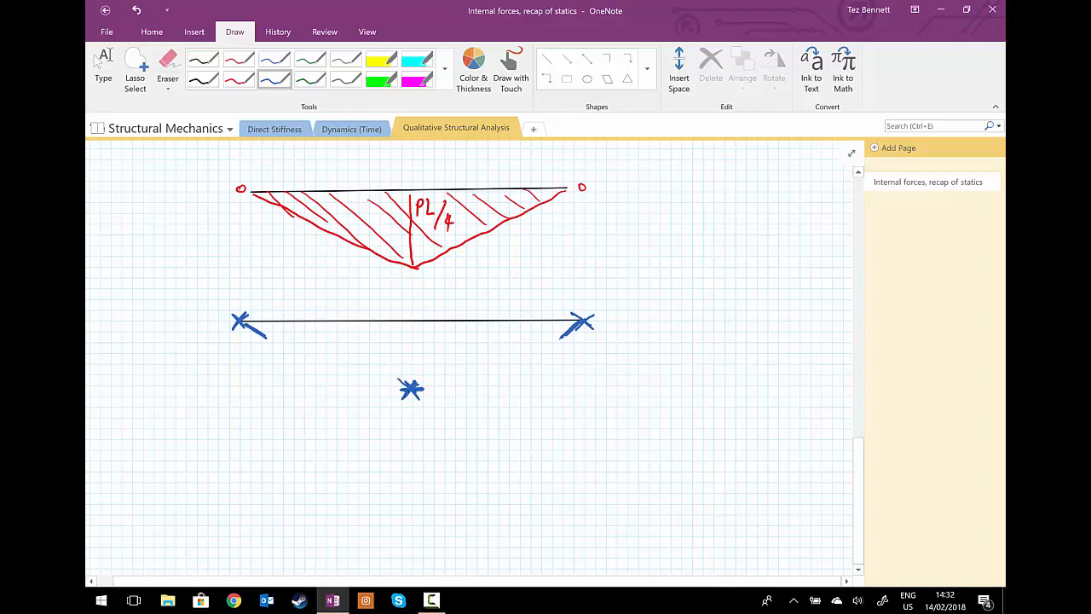
{"action": "left_click_drag", "start_coordinate": [412, 392], "coordinate": [579, 322]}
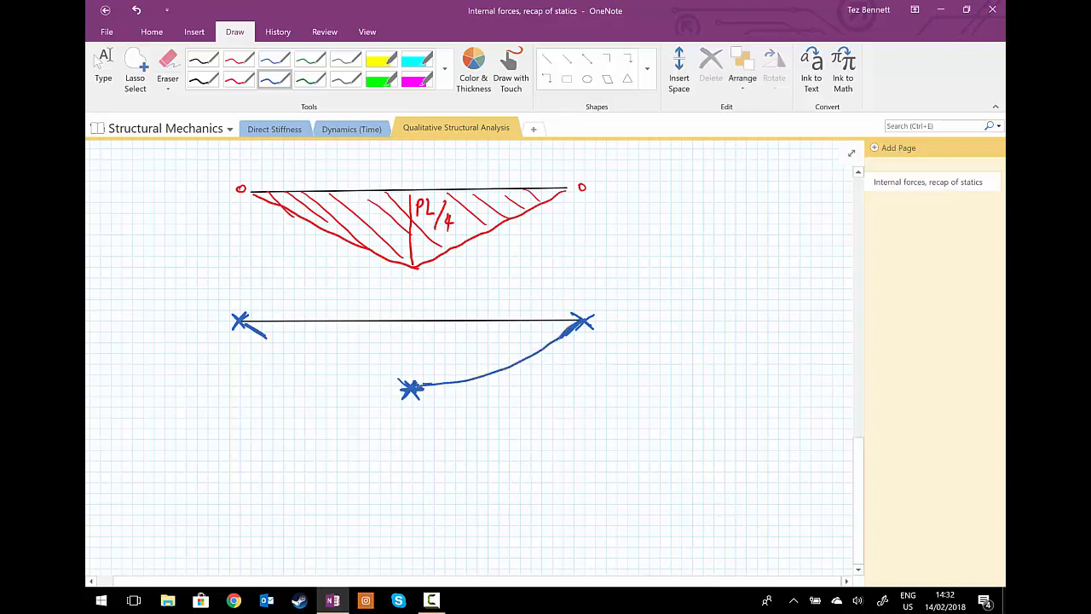
{"action": "left_click_drag", "start_coordinate": [242, 322], "coordinate": [411, 389]}
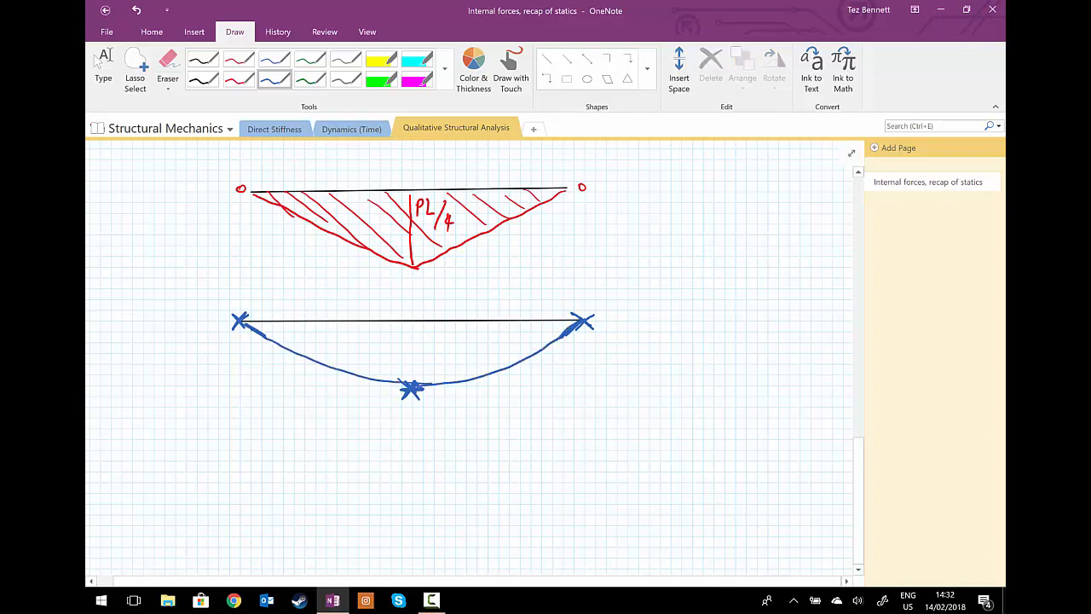